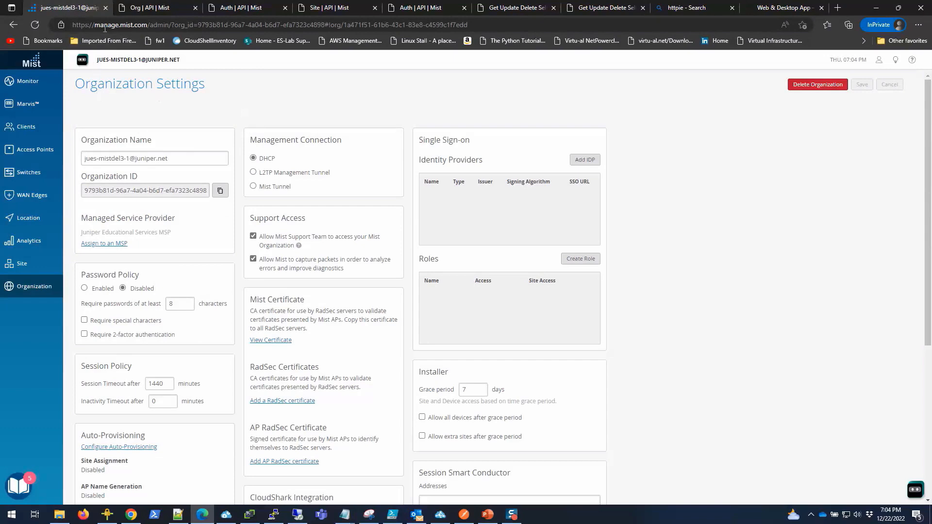
- From Organization Settings, open the help menu listing Support Tickets and API Documentation links
click(34, 286)
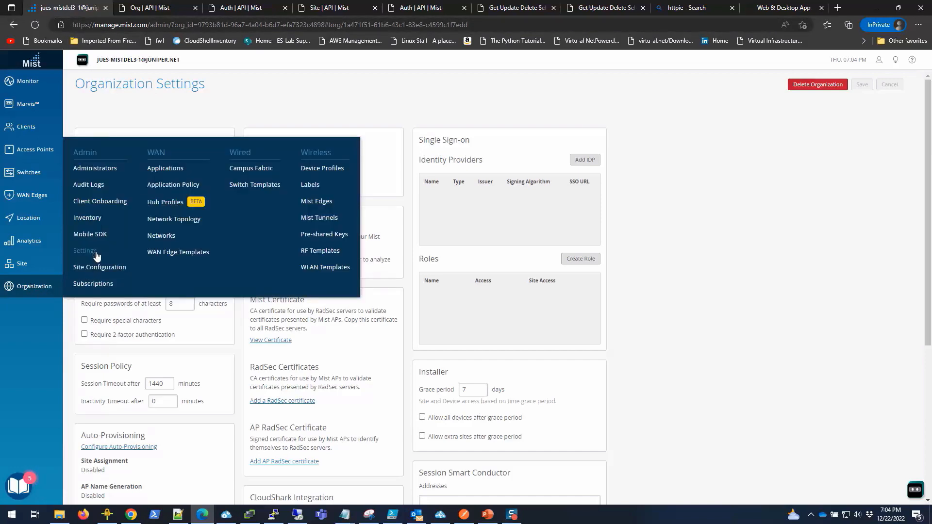
click(34, 286)
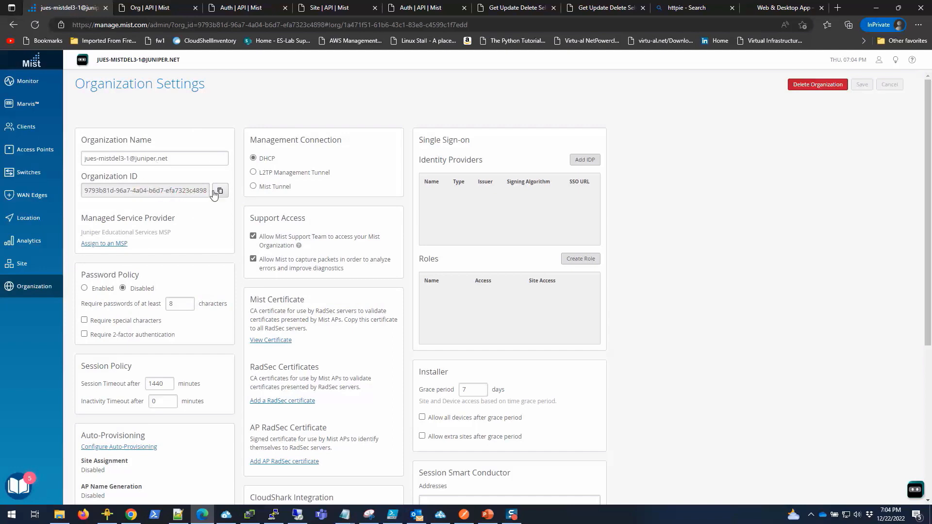
mouse_move(642, 196)
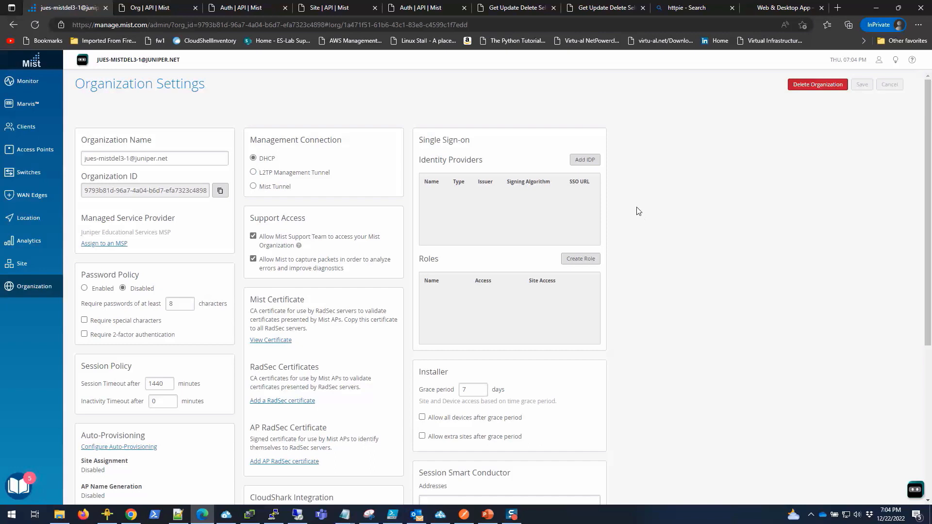
mouse_move(630, 212)
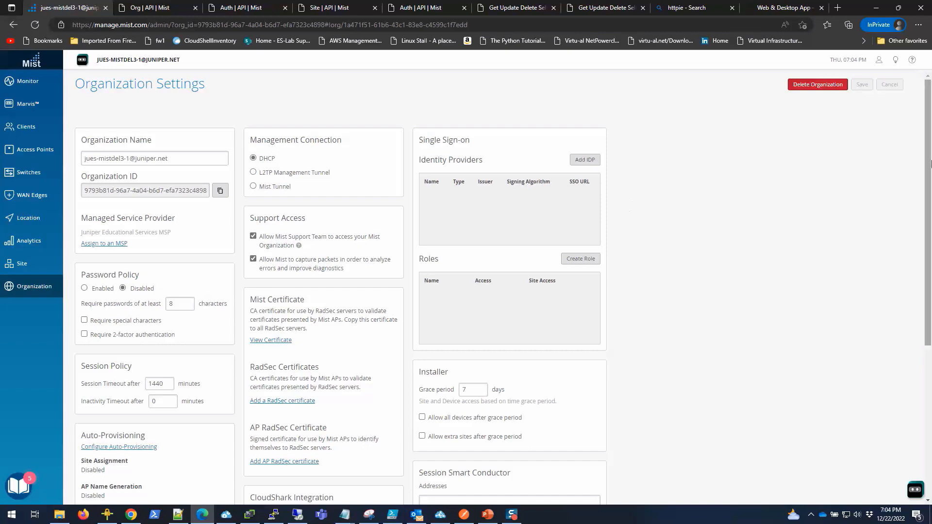
mouse_move(913, 59)
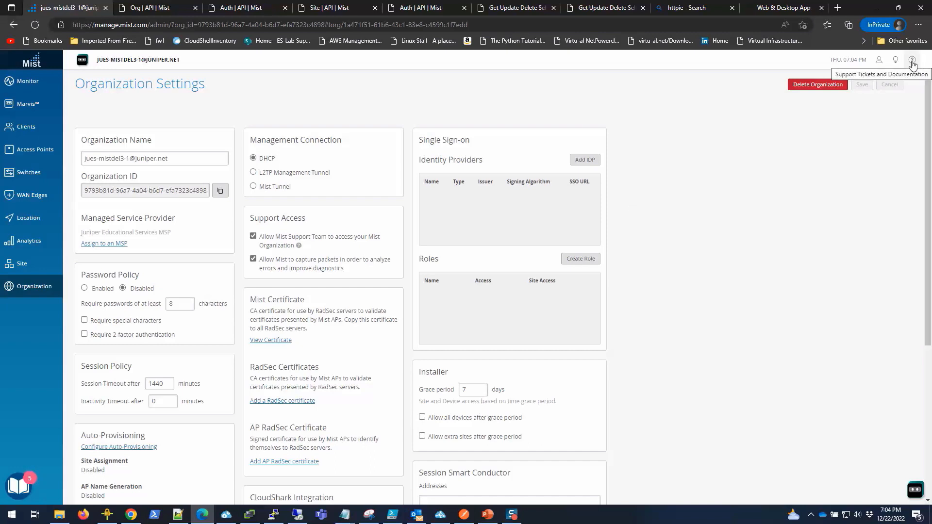
click(920, 60)
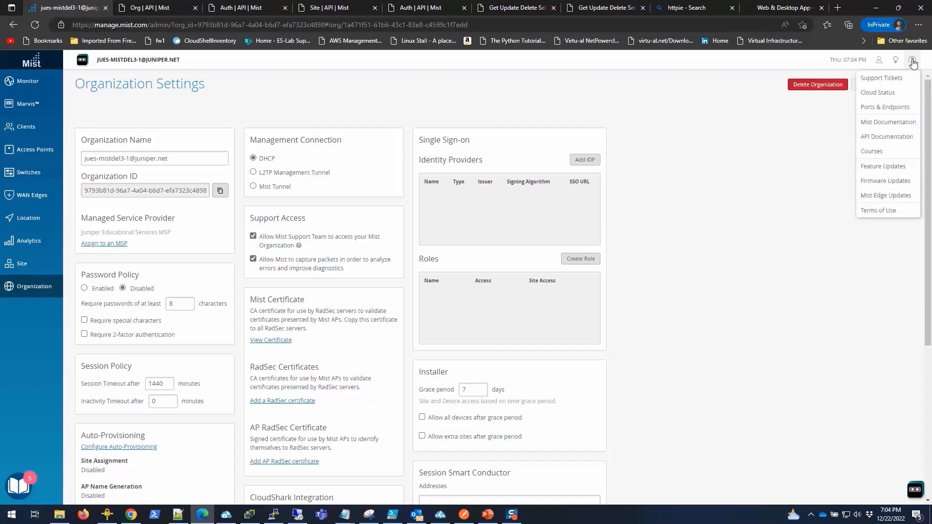
- Open the Mist API docs' Privileges section and copy the api.mist.com/api/v1 address
click(886, 137)
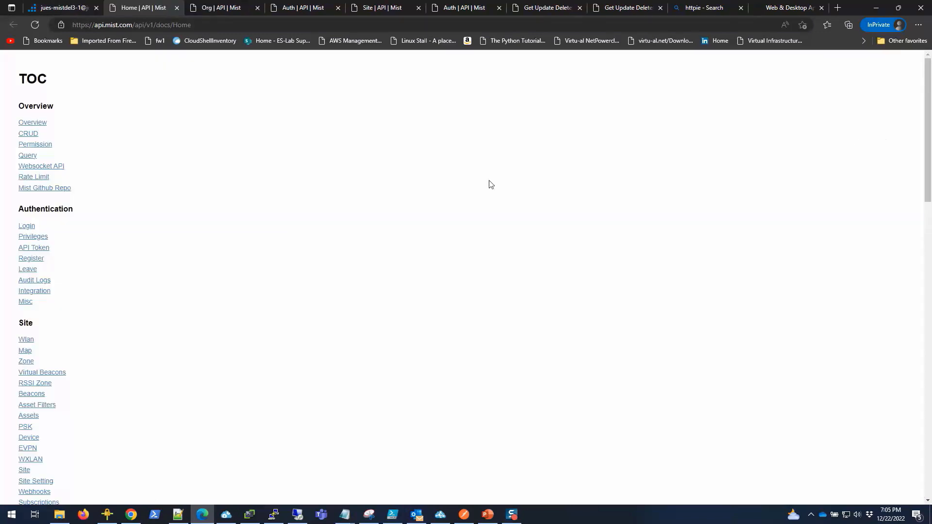
mouse_move(27, 234)
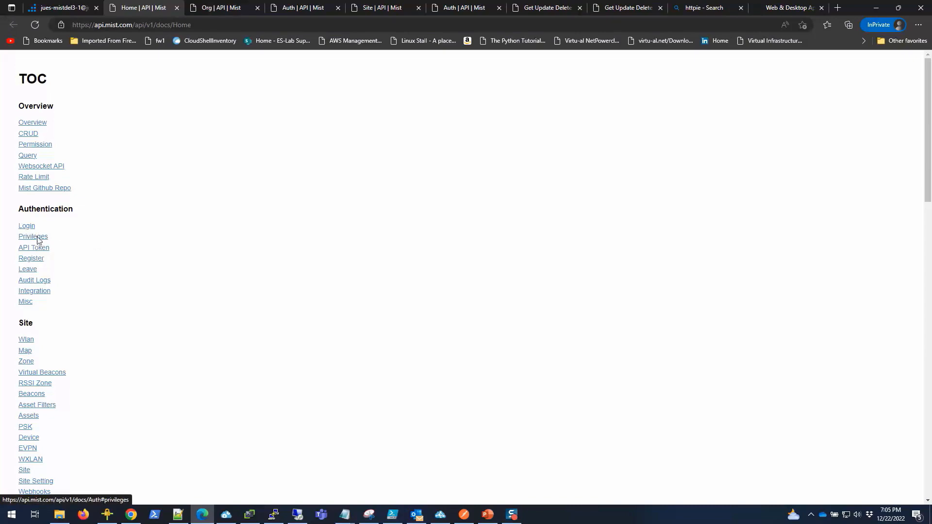
click(33, 236)
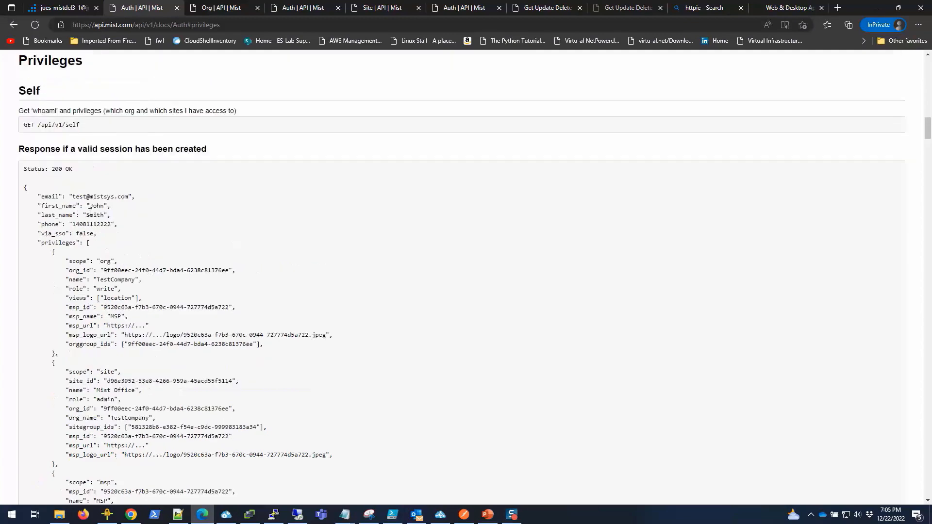
scroll(down, 3)
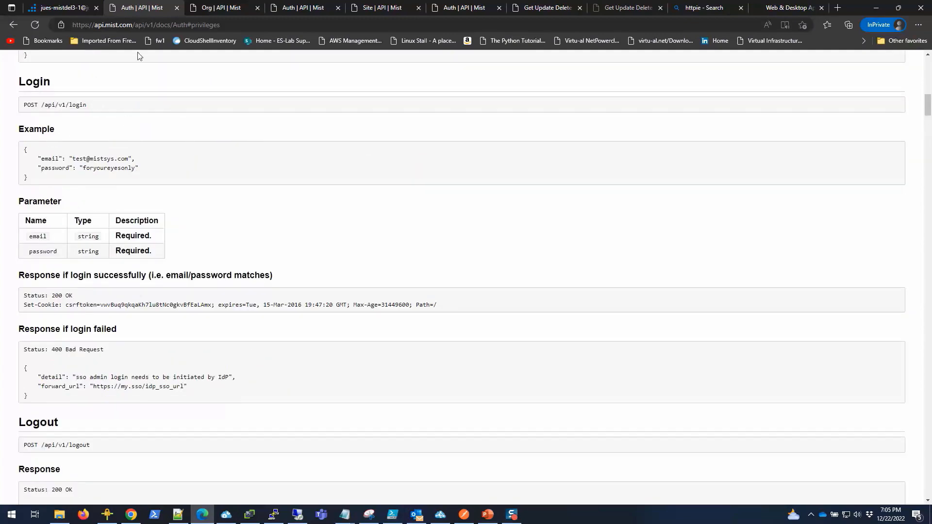
click(121, 25)
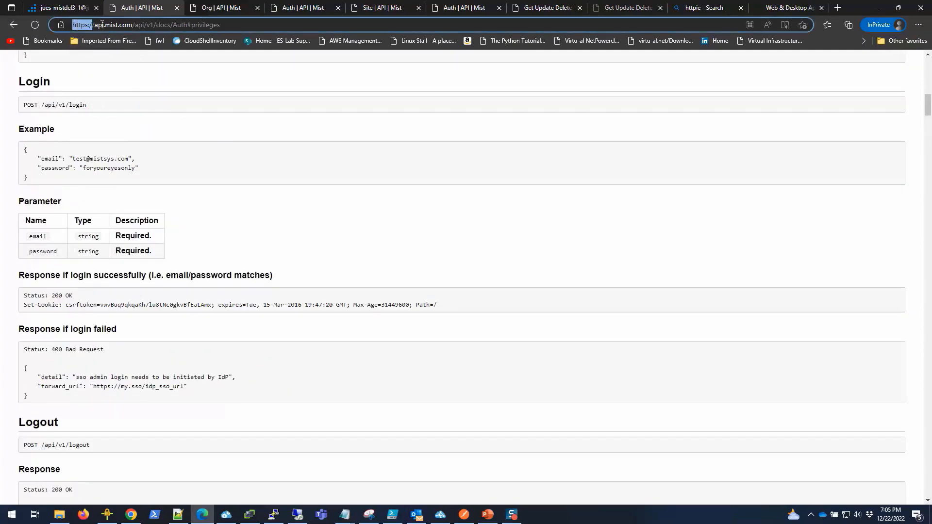
right_click(129, 25)
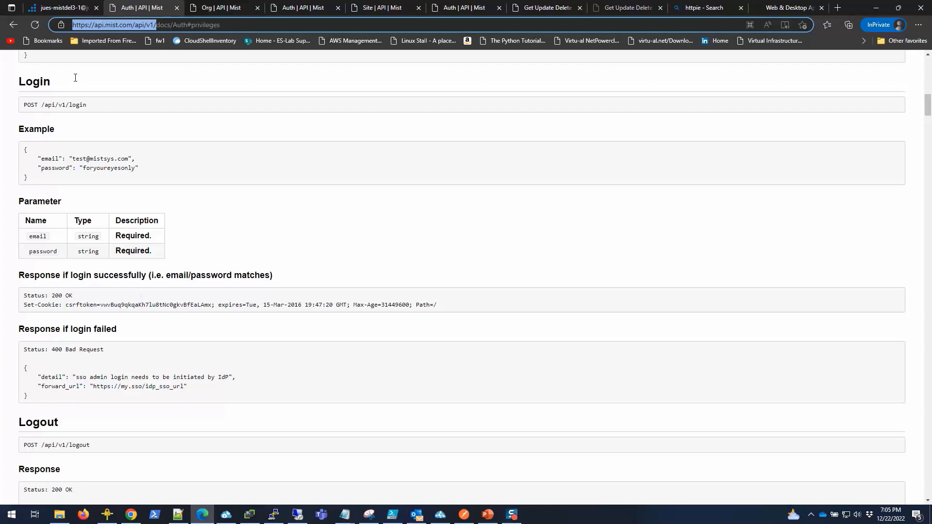
mouse_move(121, 99)
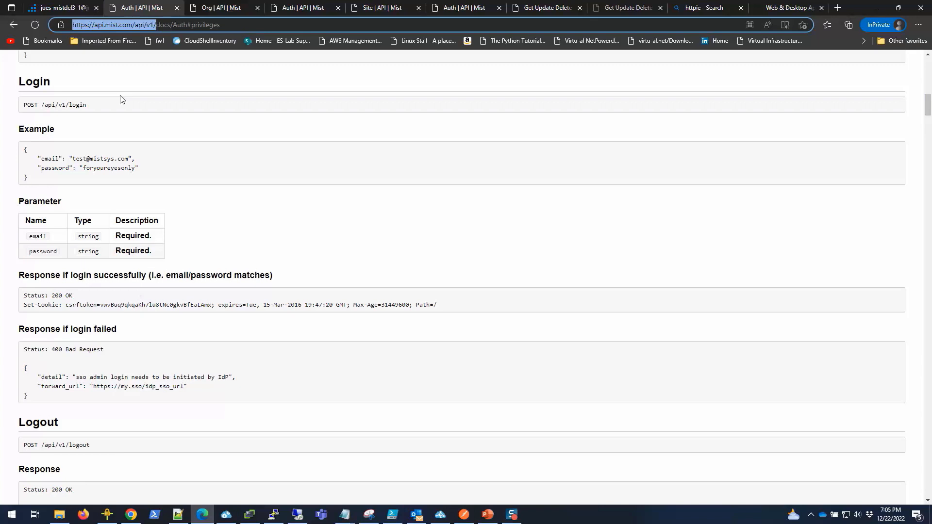
mouse_move(236, 14)
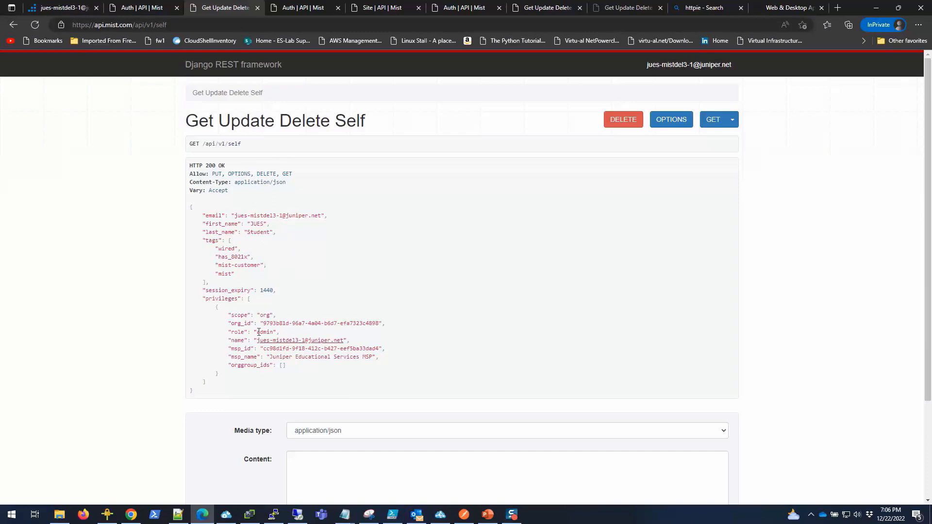
- Select the org_id value in the /api/v1/self JSON response
double_click(318, 324)
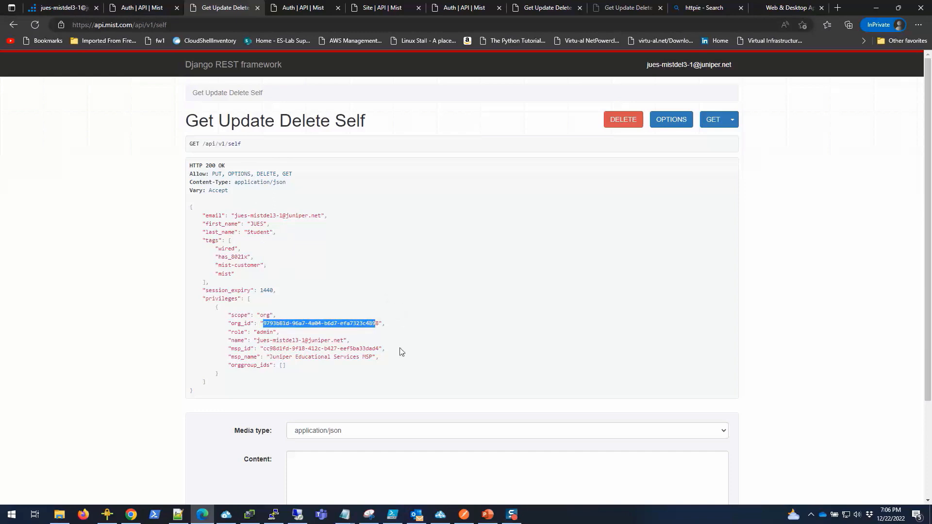
scroll(down, 3)
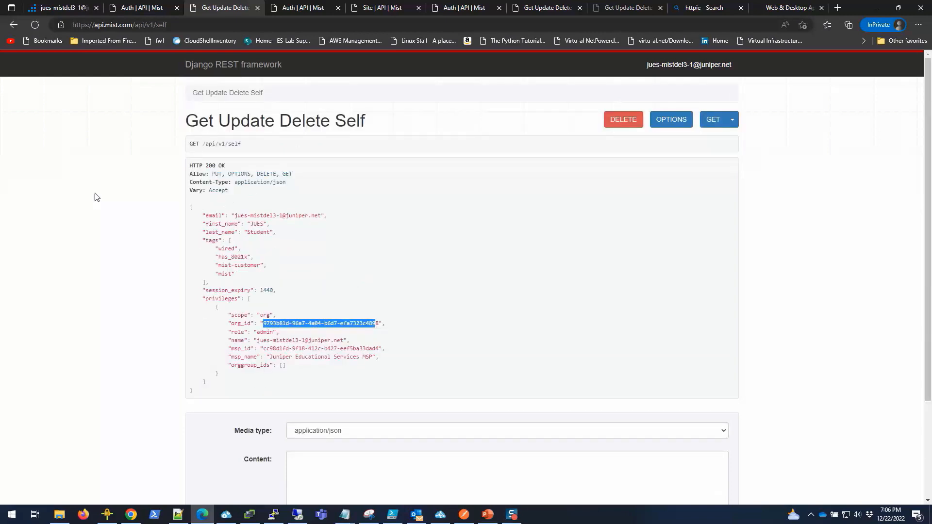
mouse_move(381, 250)
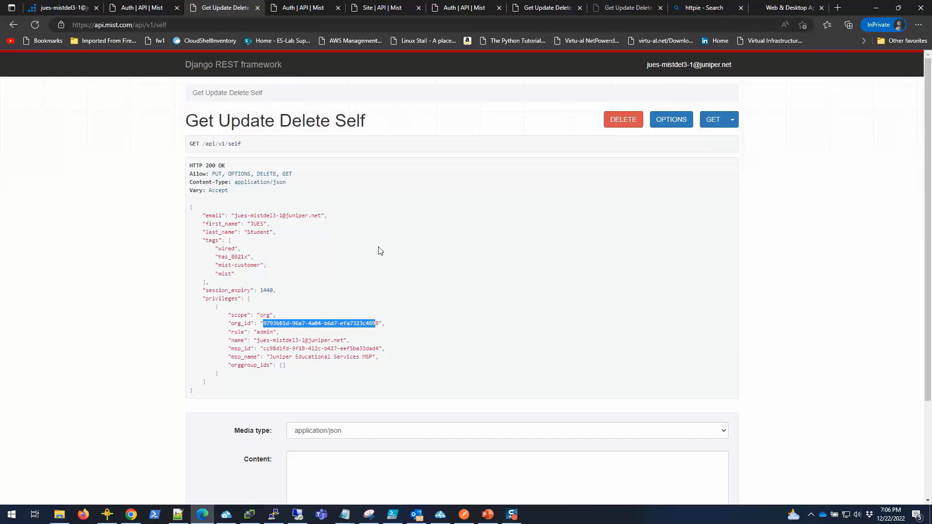
mouse_move(373, 235)
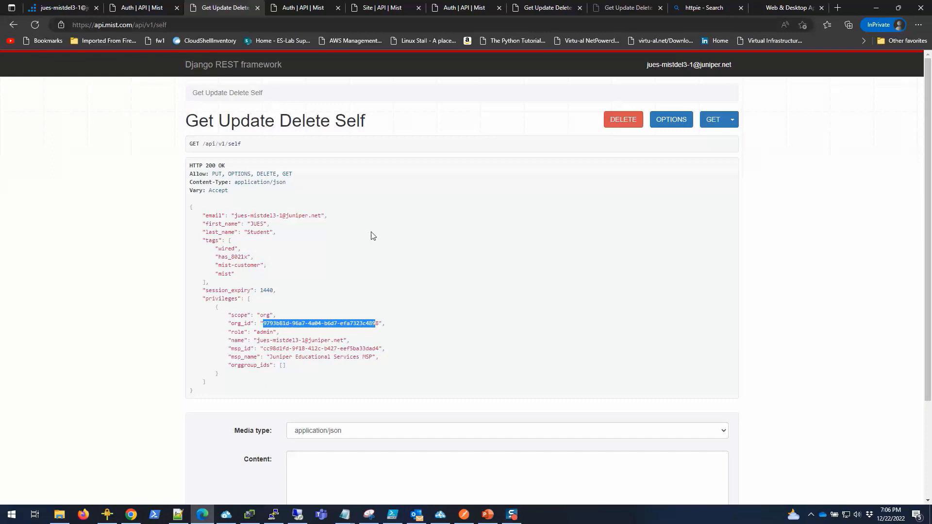
mouse_move(304, 175)
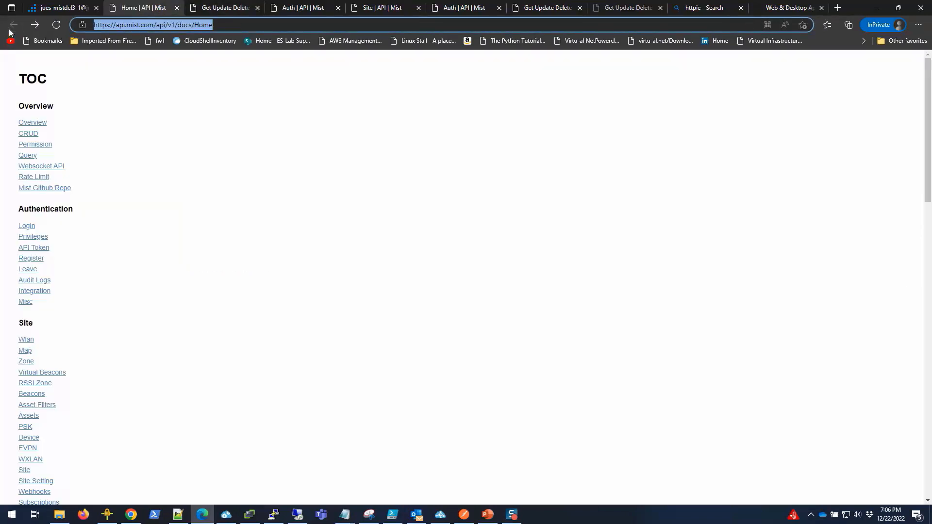
- Open the API Token docs and select the /api/v1/self/apitokens endpoint path
click(34, 248)
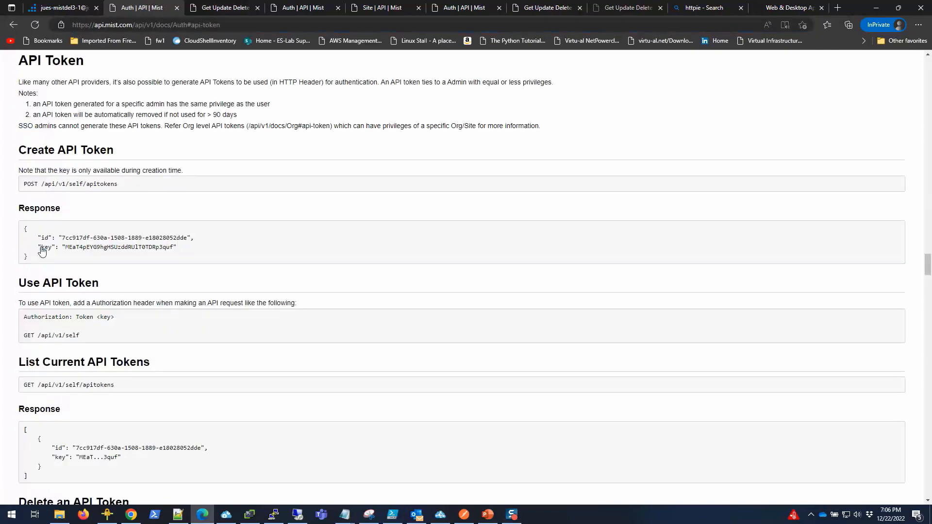
double_click(47, 184)
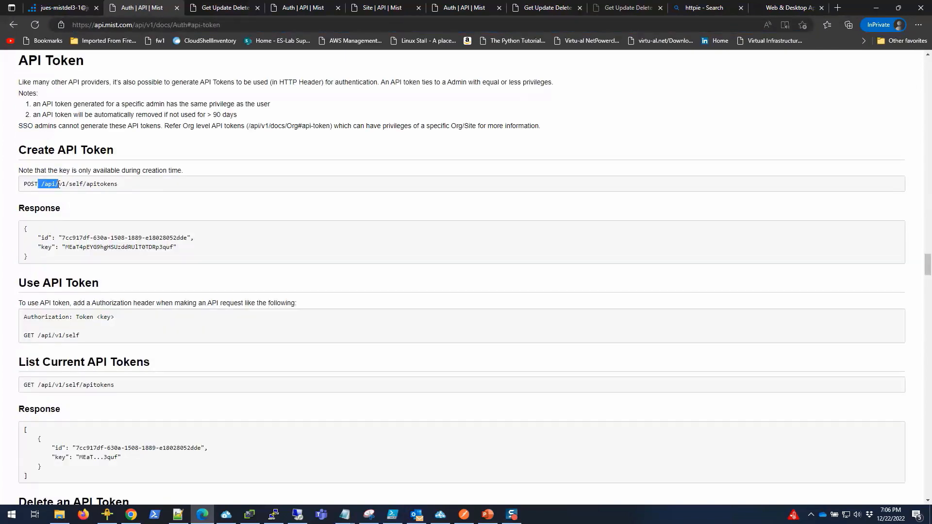
drag(41, 183, 117, 183)
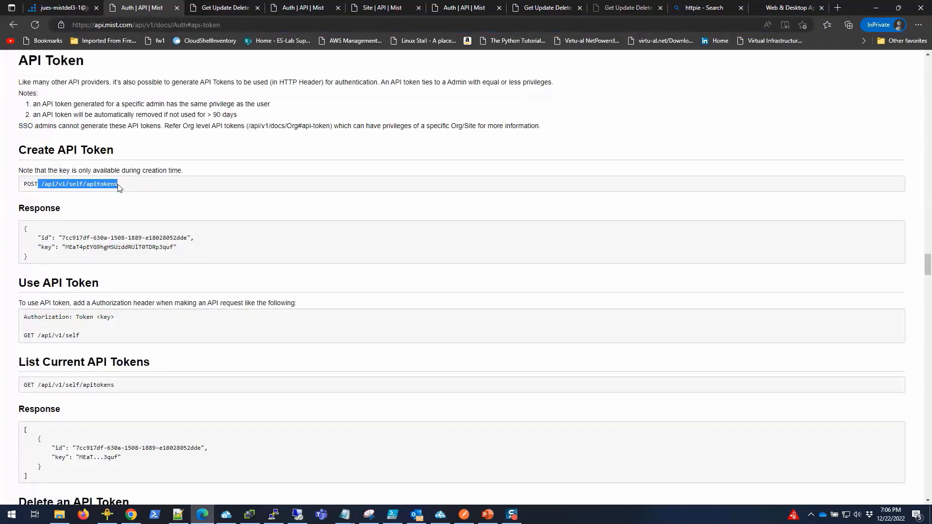
click(63, 184)
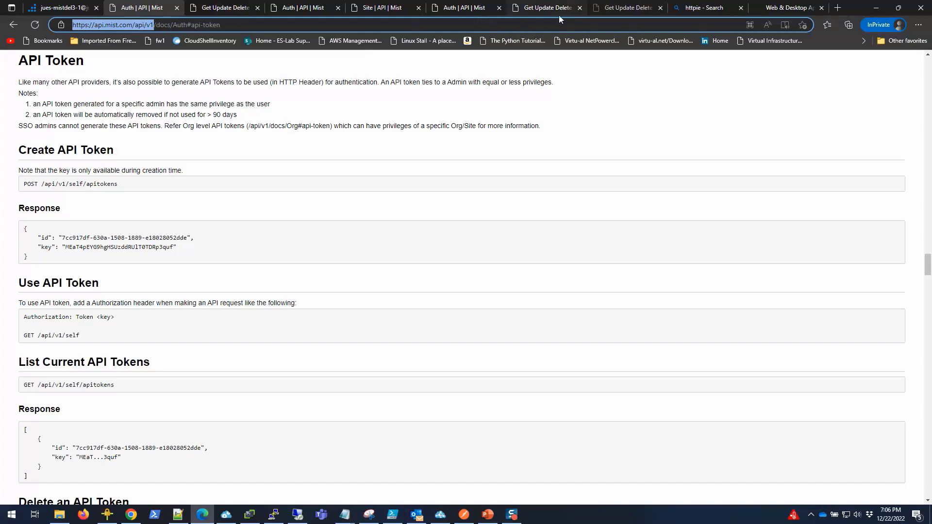
mouse_move(630, 8)
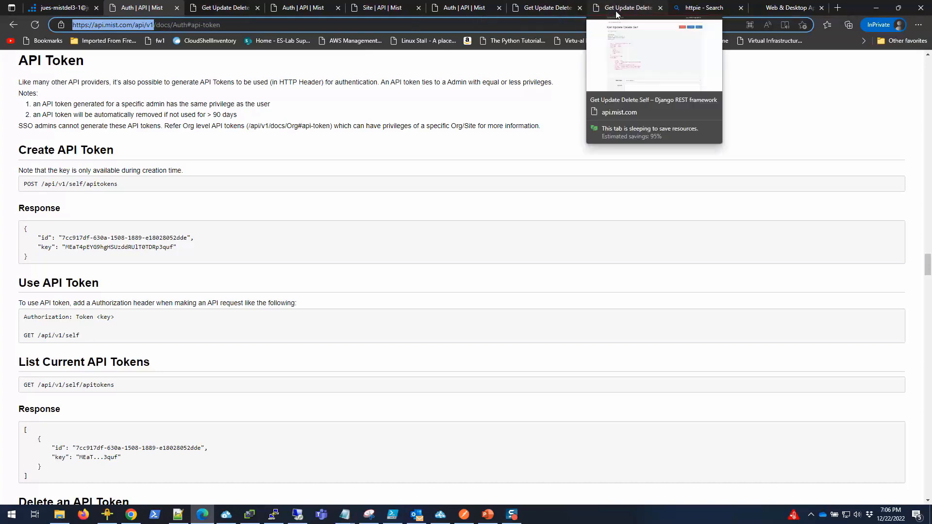
click(625, 7)
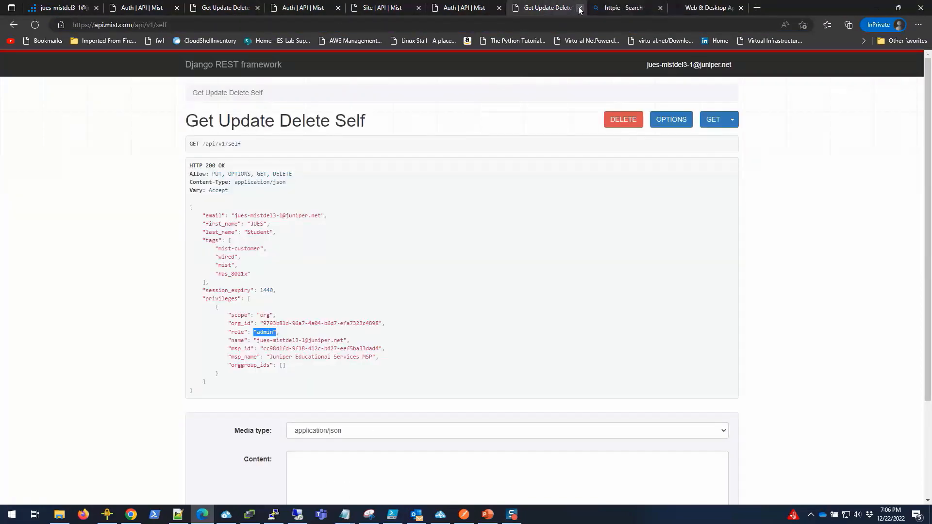
mouse_move(580, 8)
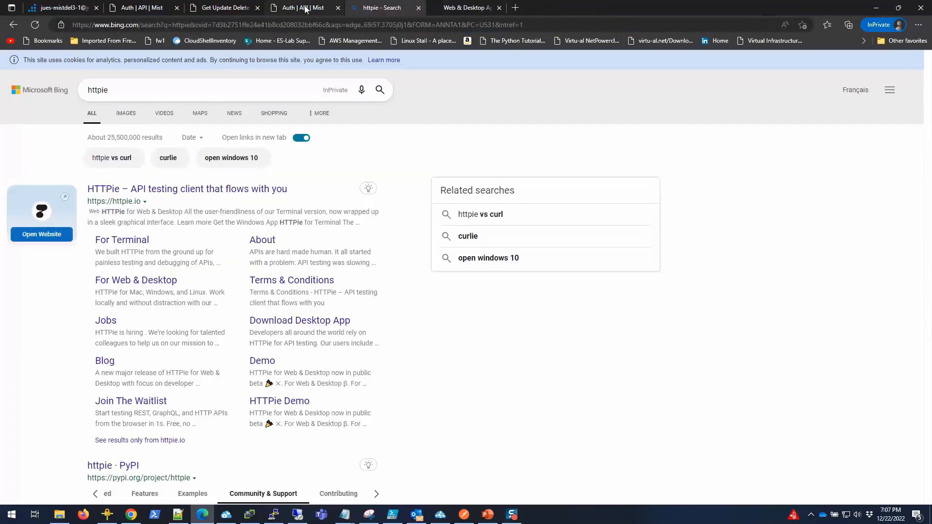
click(300, 7)
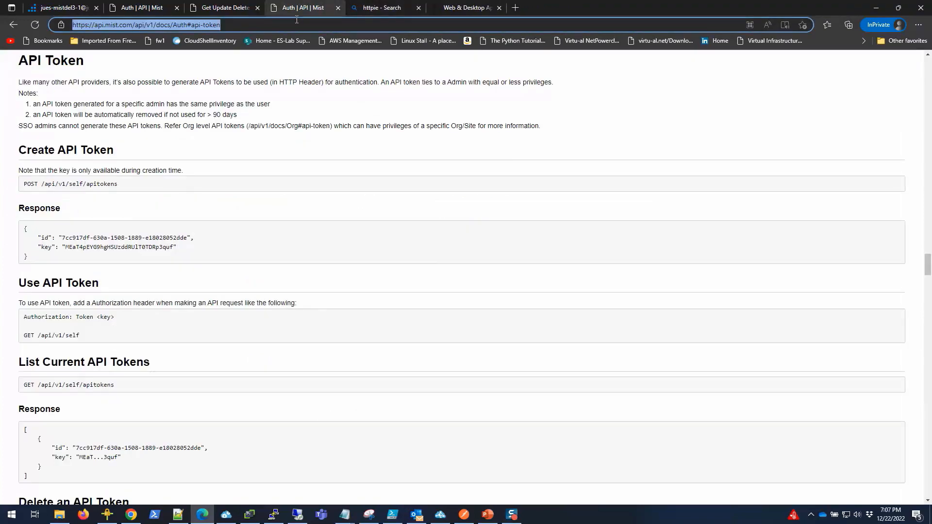
text(https://api.mist.com/api/v1/self)
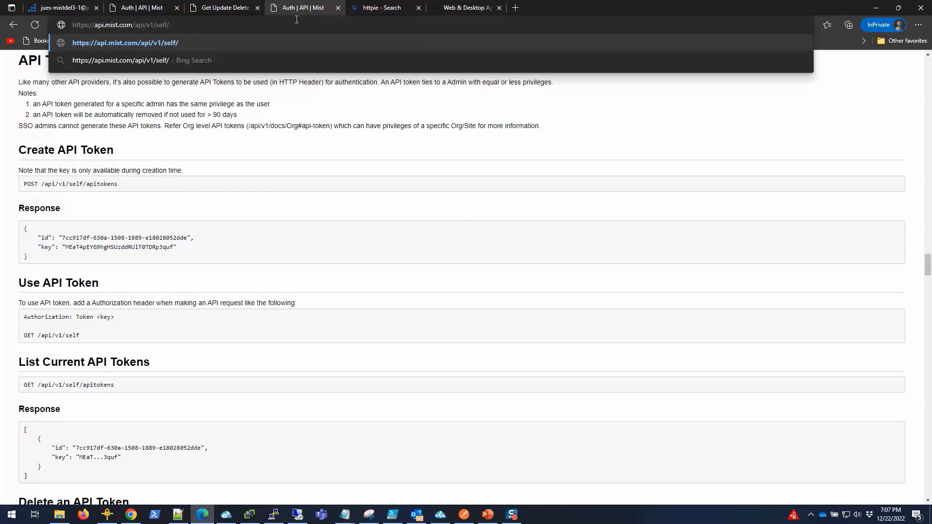
text(get)
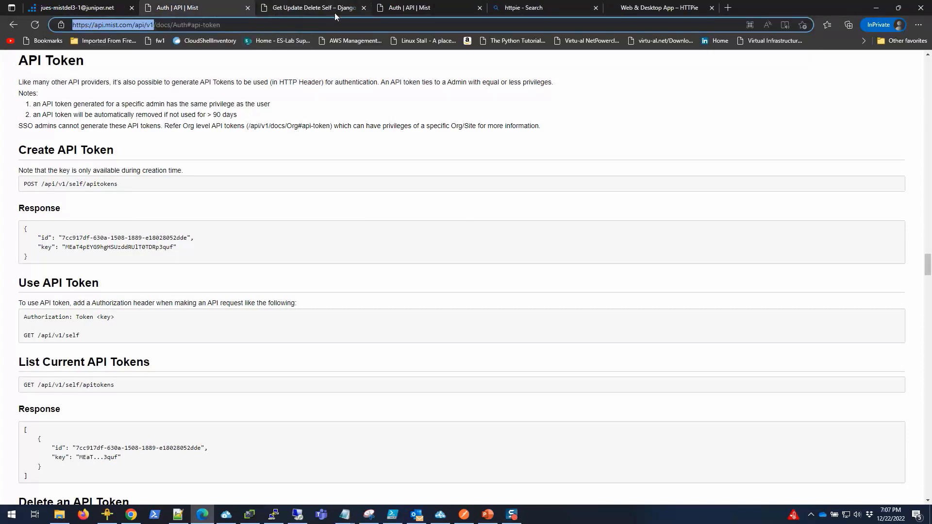
- Load /api/v1/self/apitokens to list the account's single existing API token
click(313, 8)
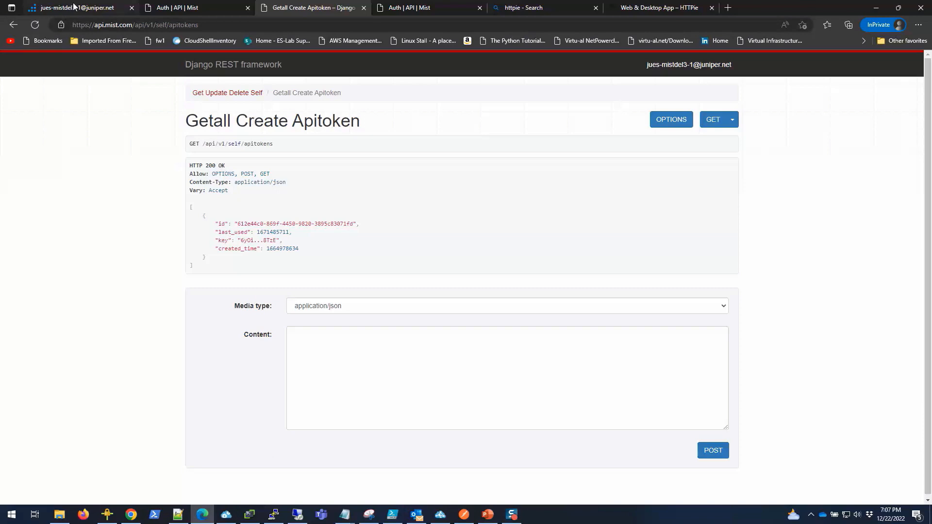
mouse_move(66, 230)
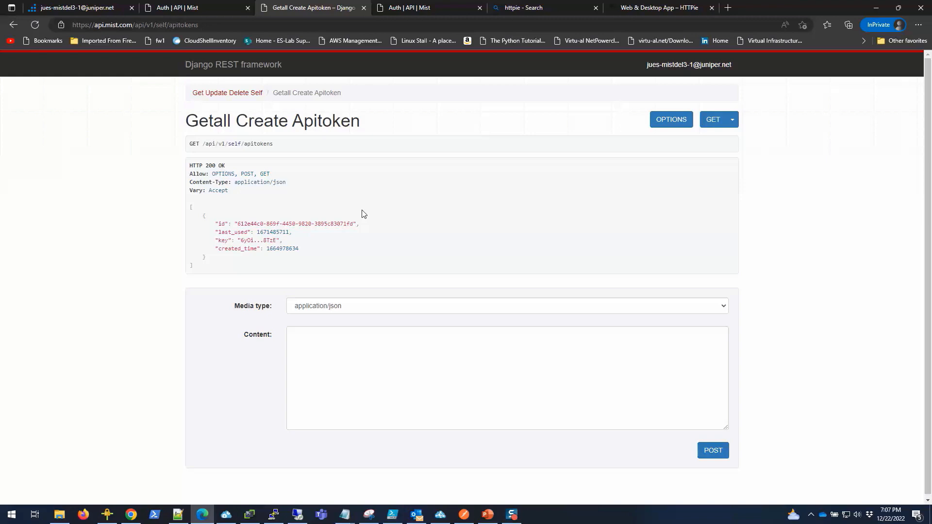
mouse_move(420, 257)
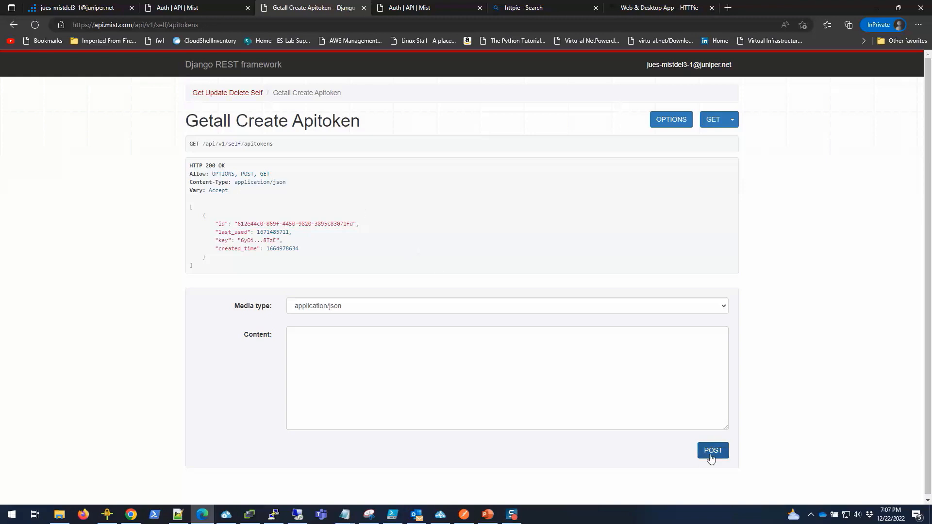
mouse_move(715, 455)
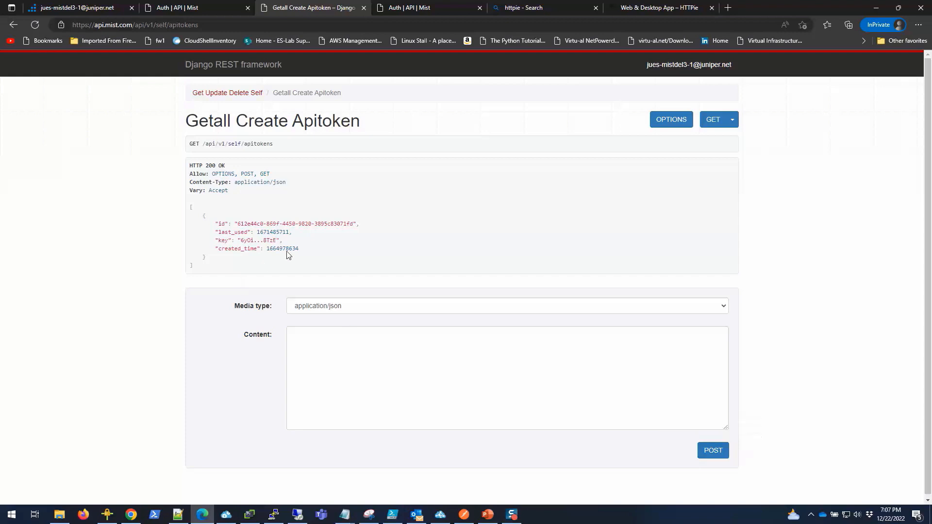
mouse_move(275, 329)
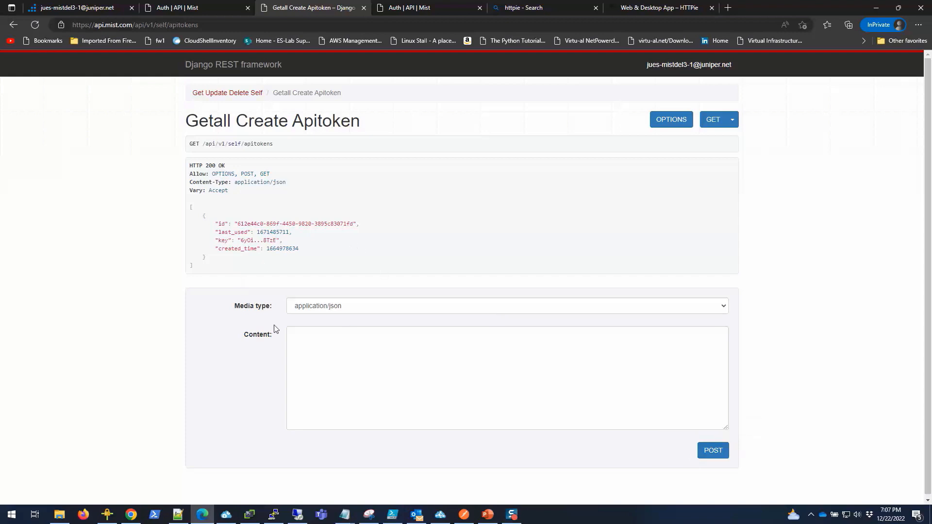
mouse_move(222, 267)
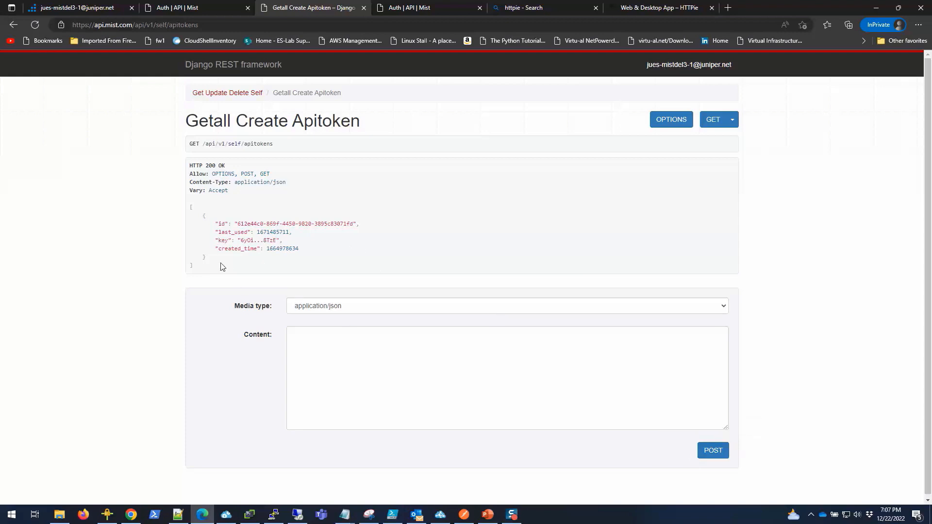
mouse_move(171, 280)
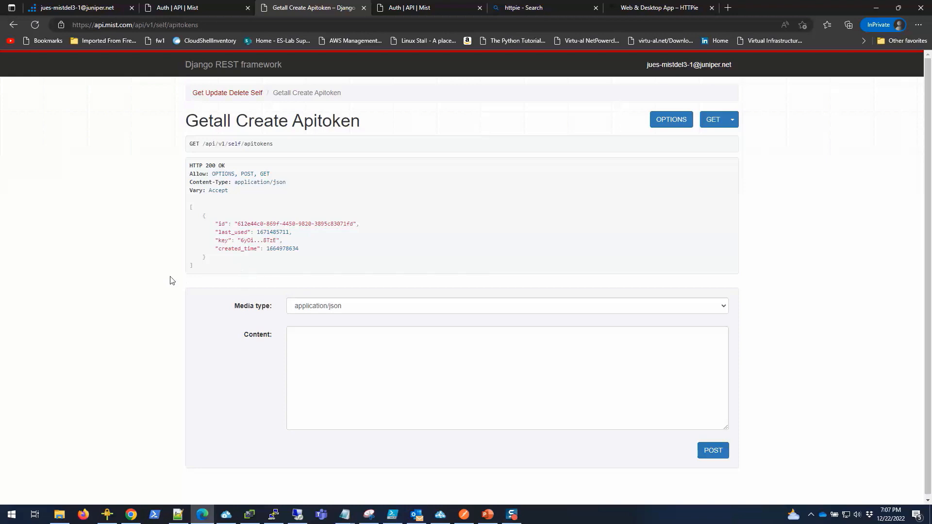
mouse_move(127, 263)
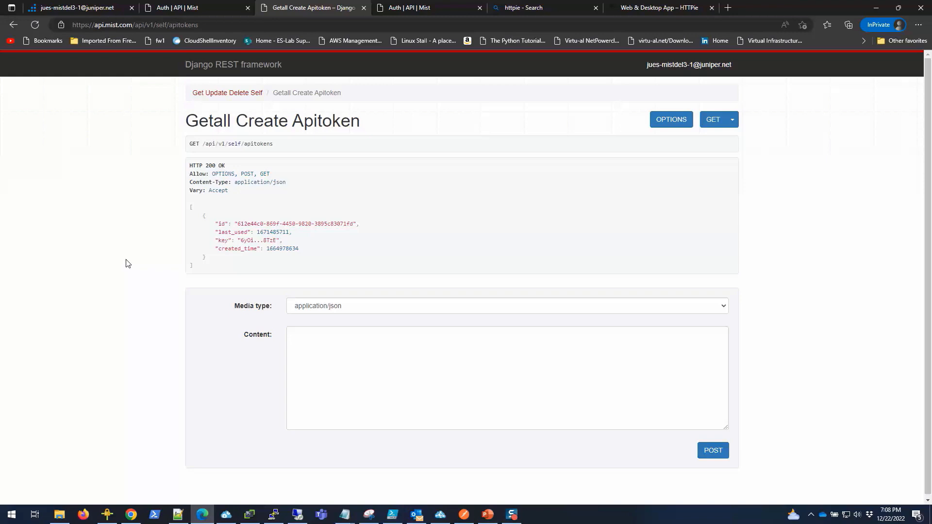
mouse_move(148, 222)
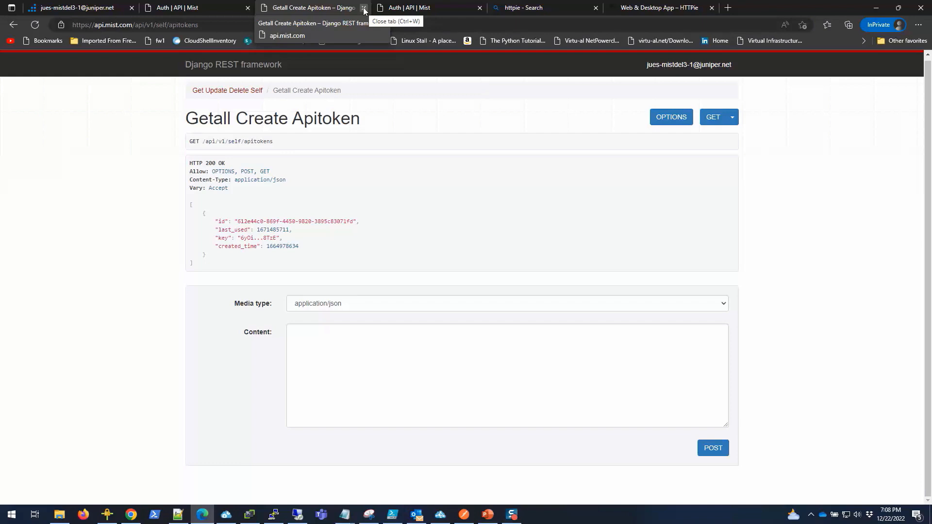
mouse_move(149, 239)
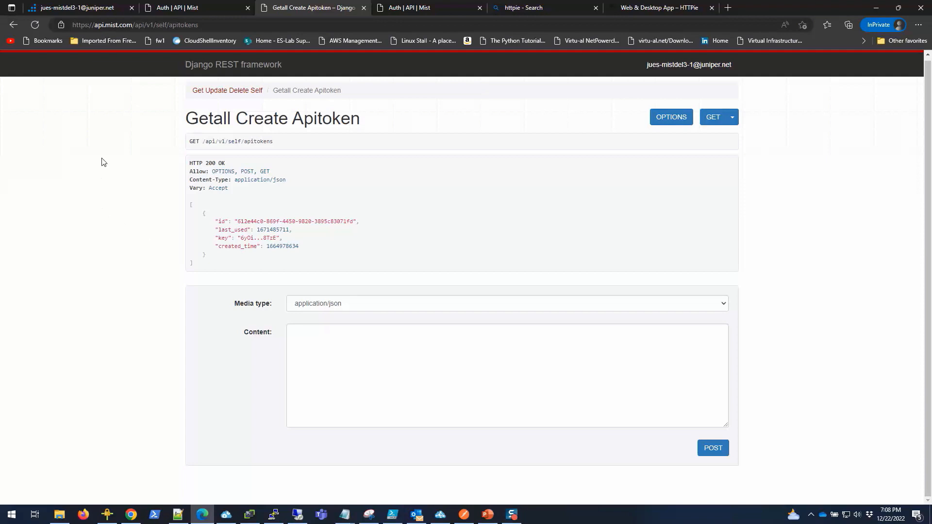
mouse_move(147, 266)
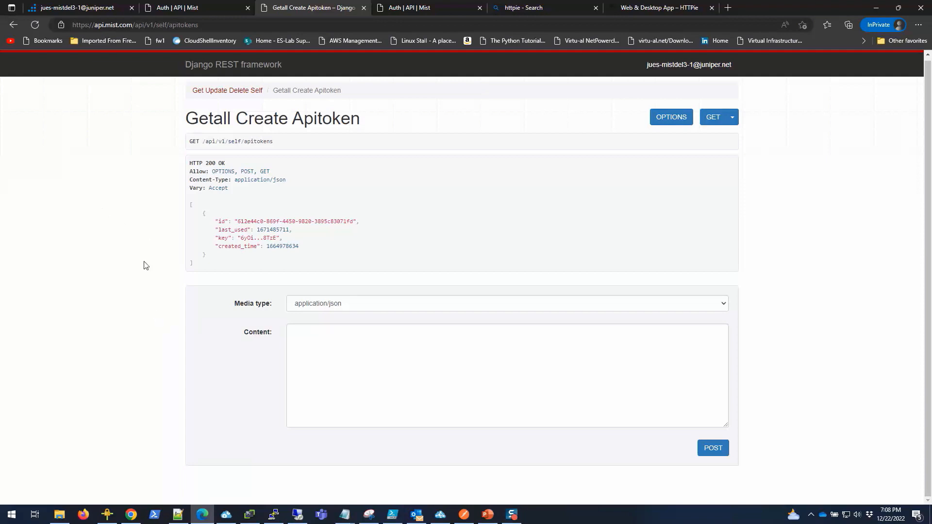
mouse_move(188, 376)
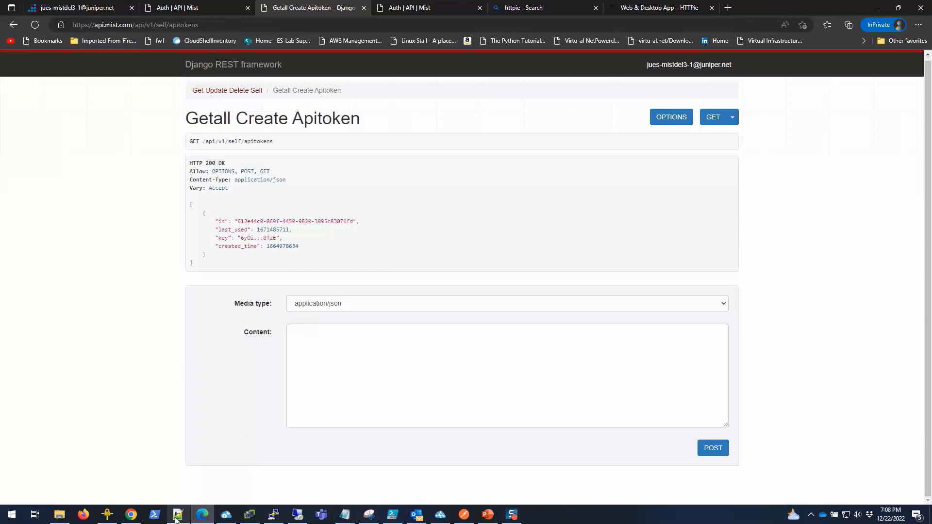
- Edit the ip= value of the curl devices/search command in Notepad++
click(177, 515)
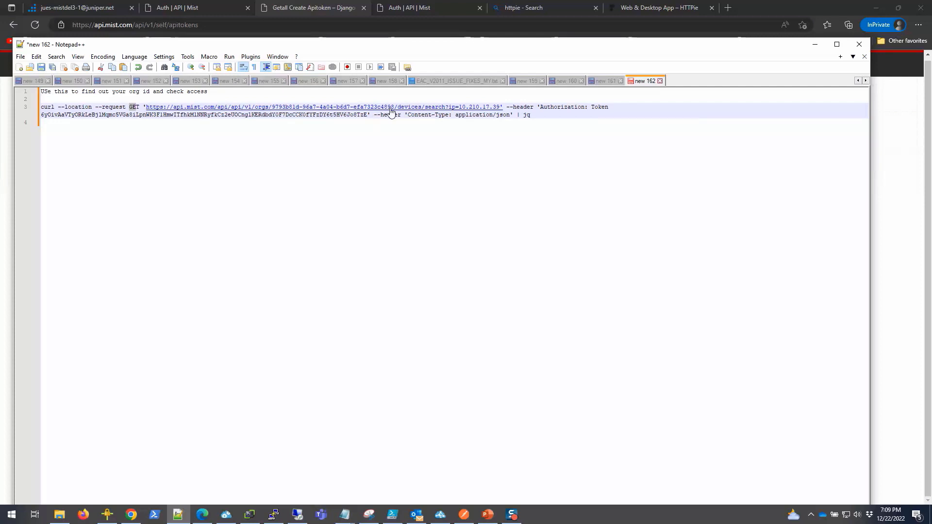
mouse_move(398, 113)
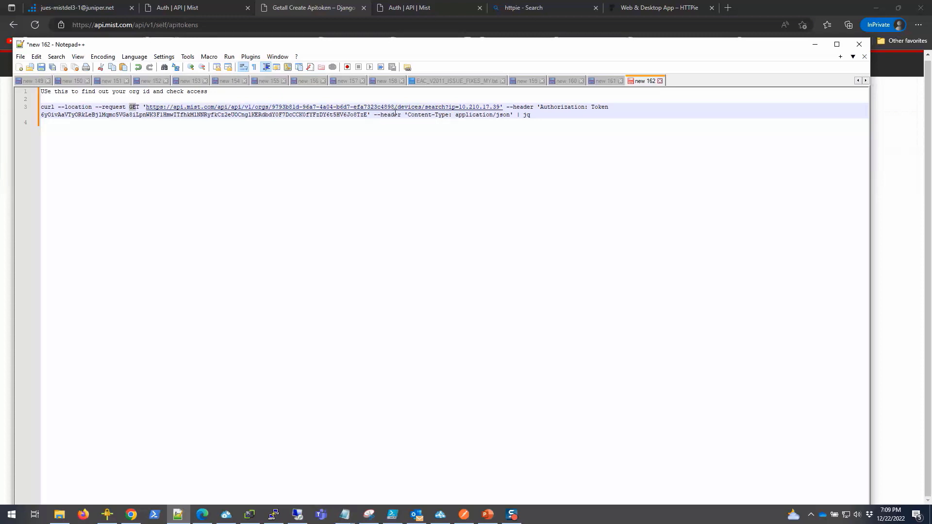
mouse_move(426, 113)
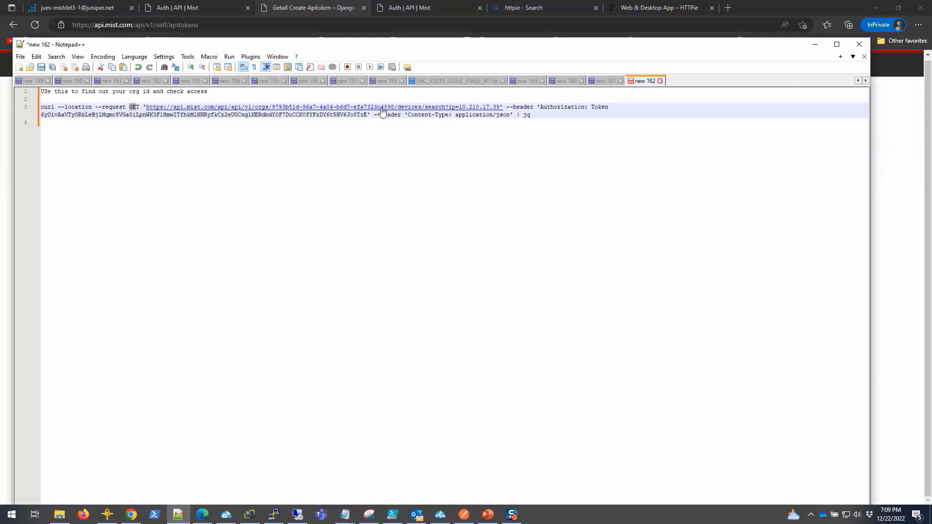
mouse_move(485, 113)
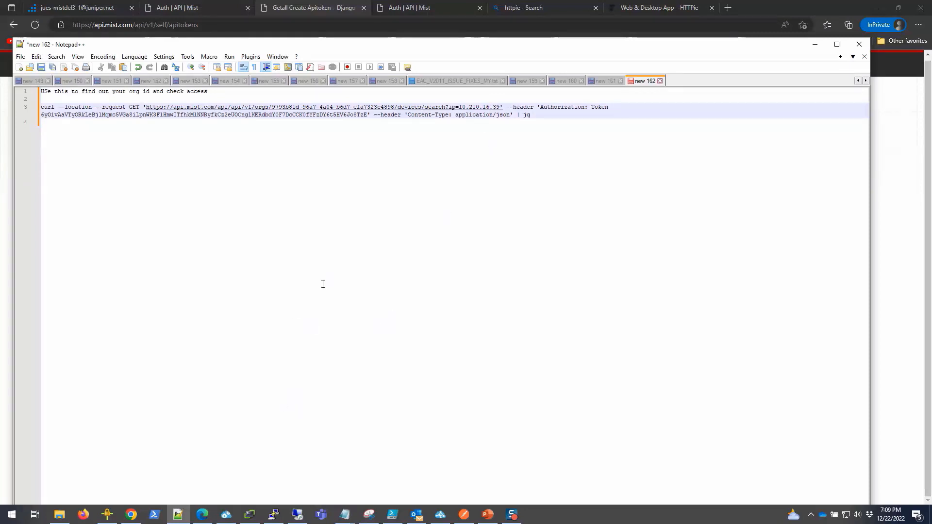
click(272, 515)
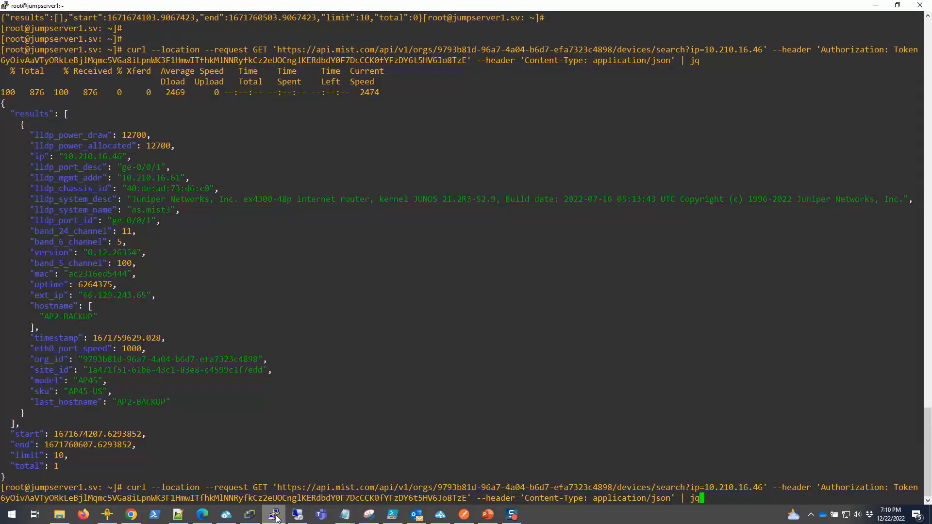
- Run the curl device search and self requests, then select the returned org_id value
key(ctrl+l)
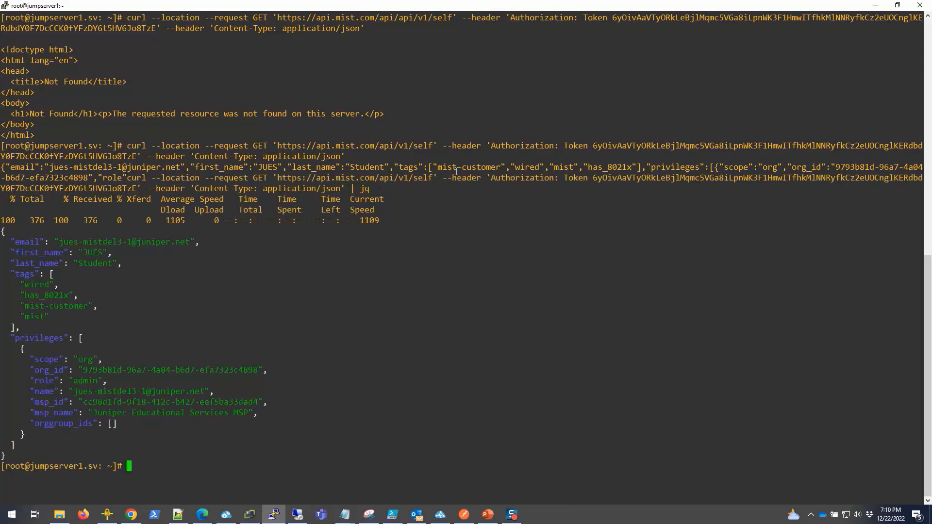
drag(85, 369, 176, 369)
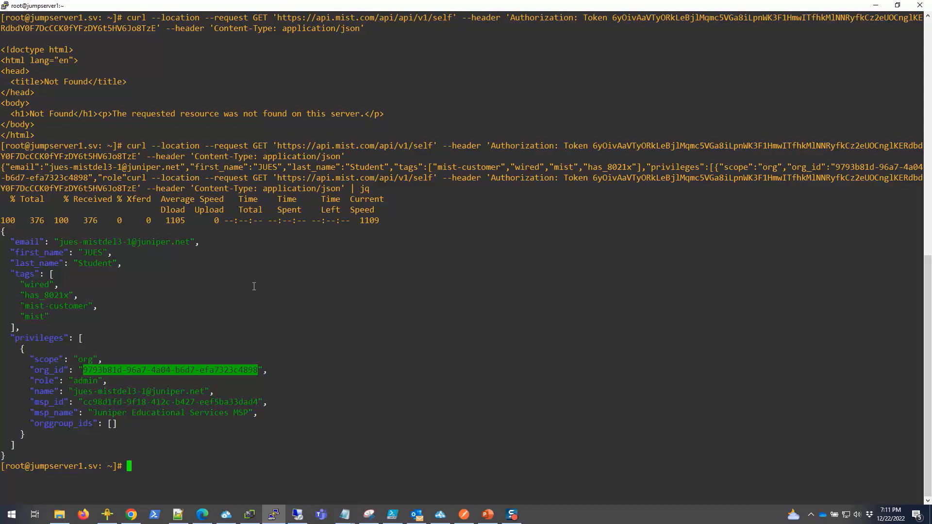
mouse_move(328, 494)
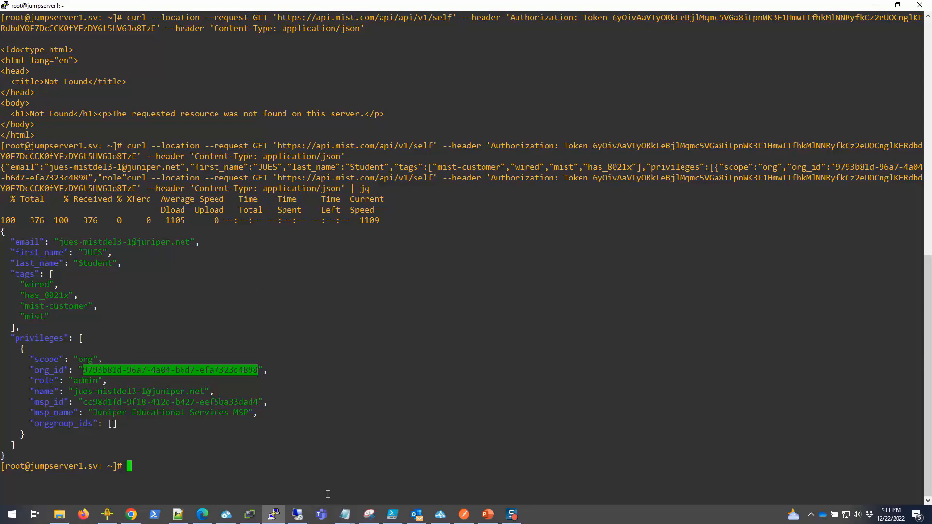
- Return to the Notepad++ curl commands to prepare the 10.210.16.46 device search
click(177, 514)
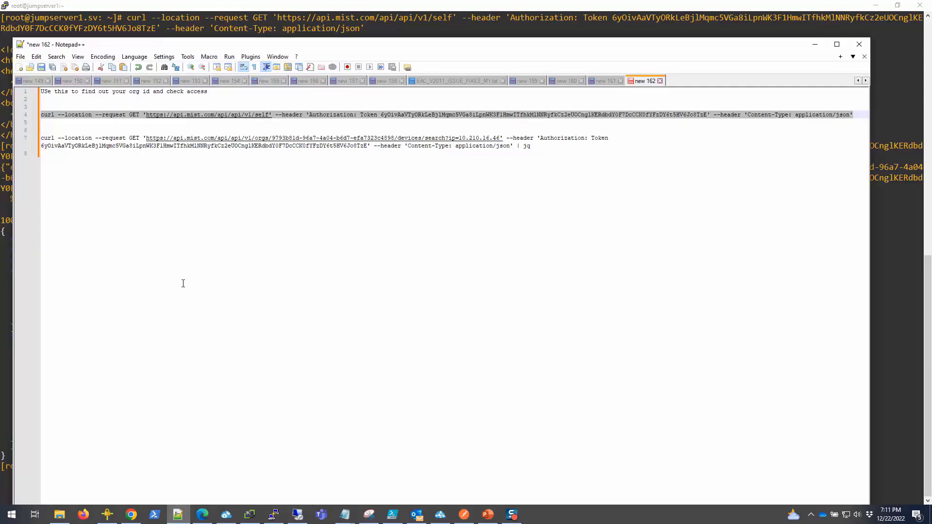
mouse_move(108, 174)
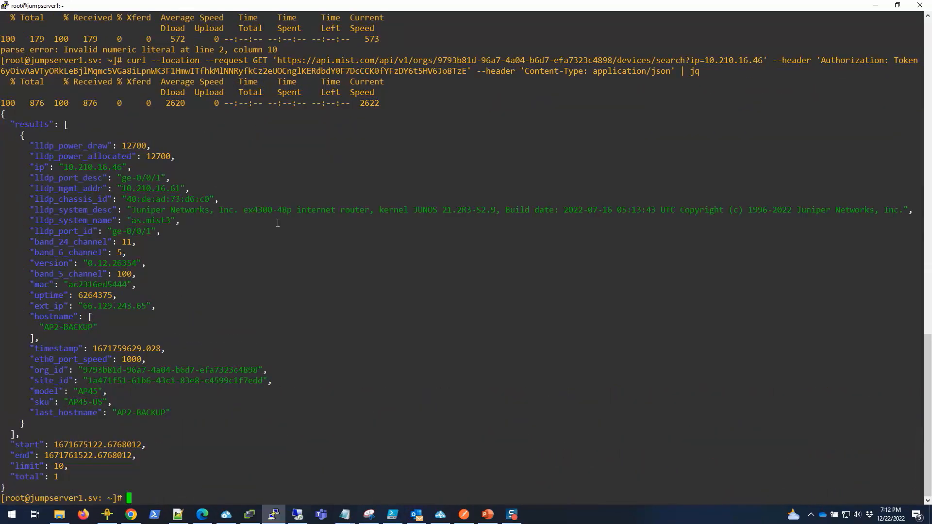
mouse_move(181, 231)
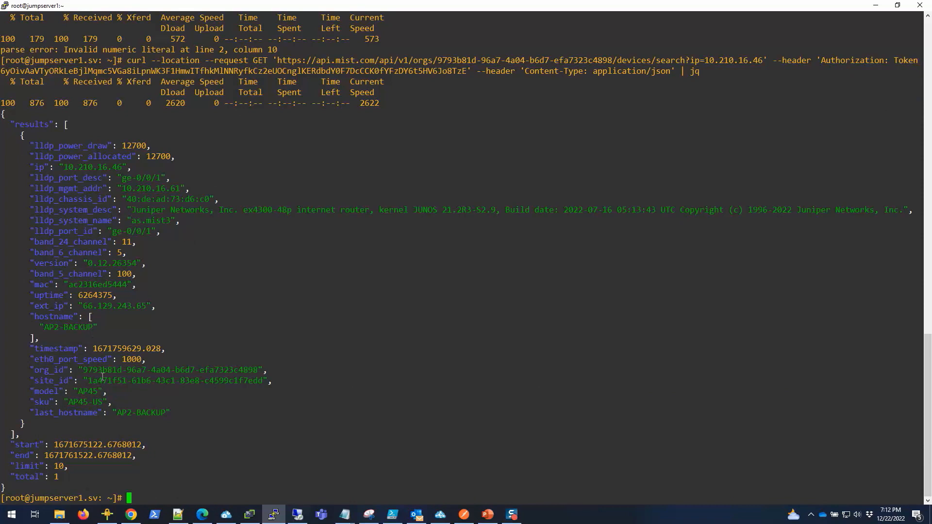
- Highlight AP2-BACKUP, ex4300-48p, the LLDP port ID, eth0 speed, AP45-US sku and AP45 model
double_click(122, 413)
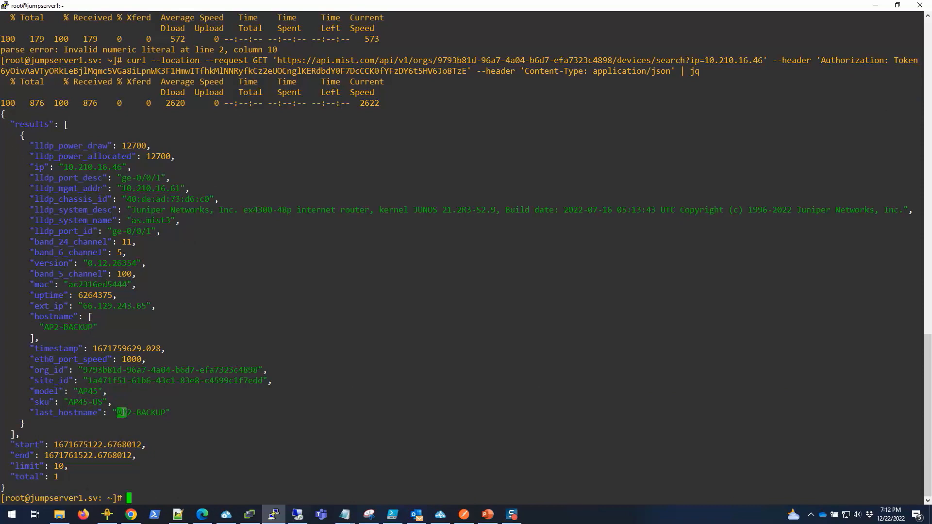
double_click(124, 412)
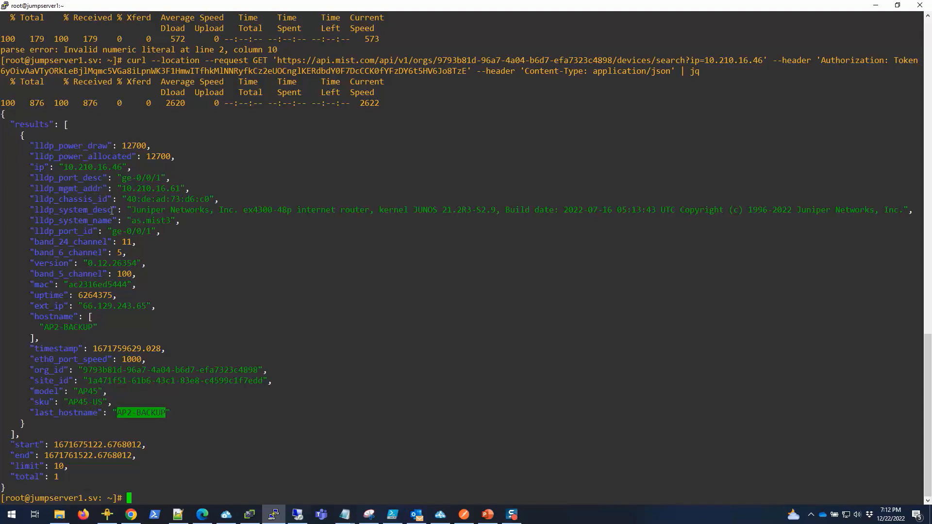
mouse_move(305, 205)
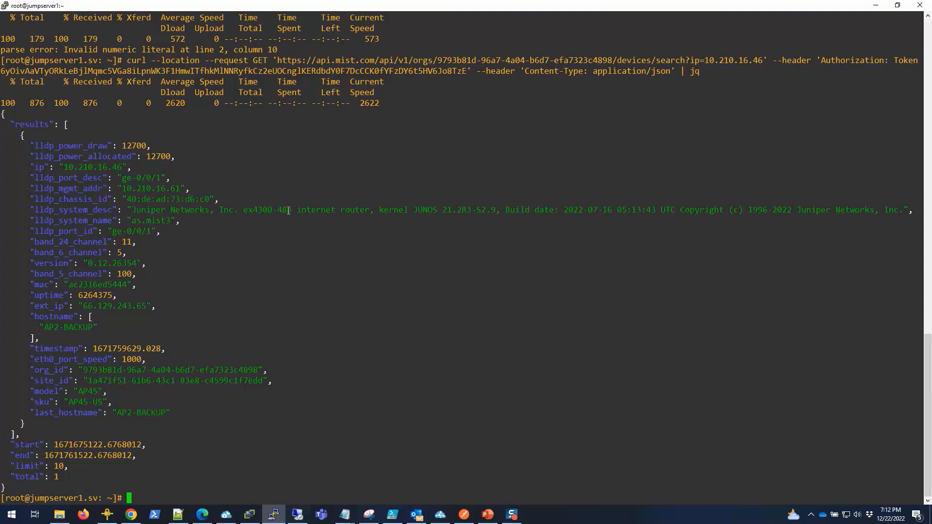
double_click(263, 209)
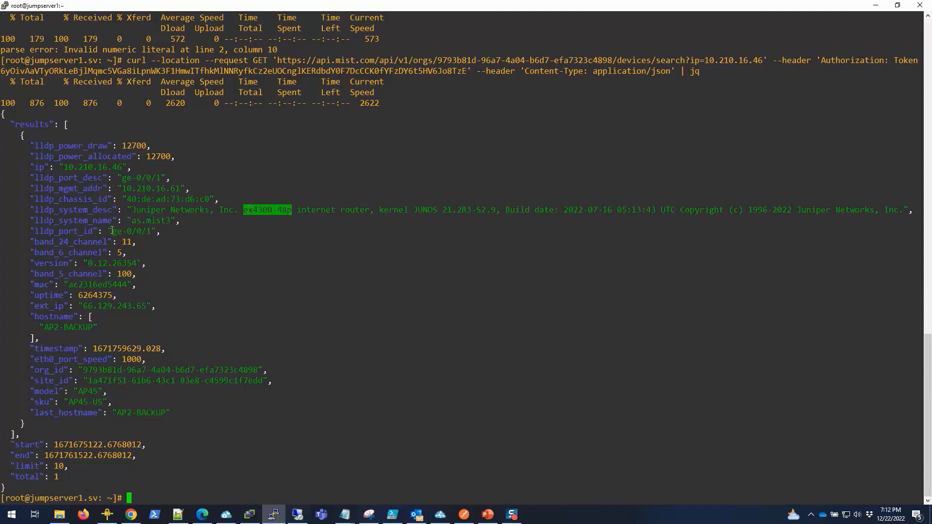
double_click(130, 231)
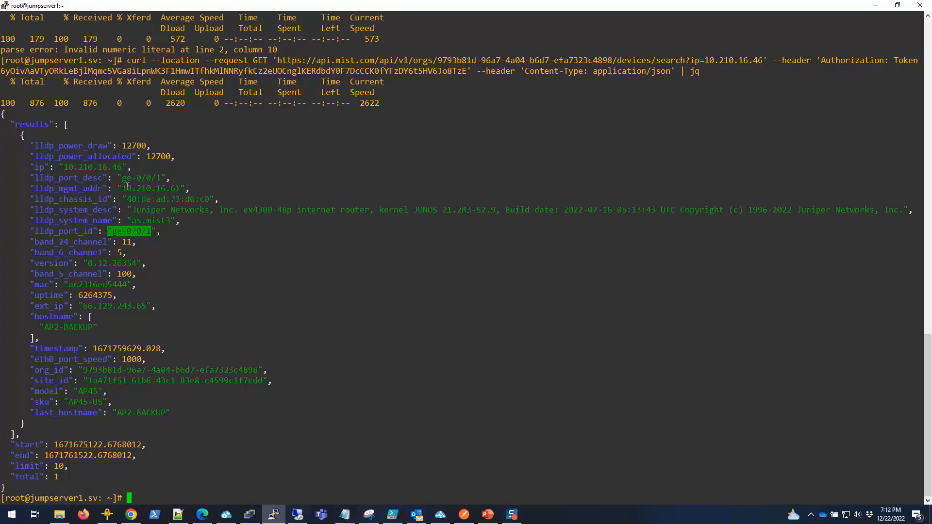
double_click(142, 177)
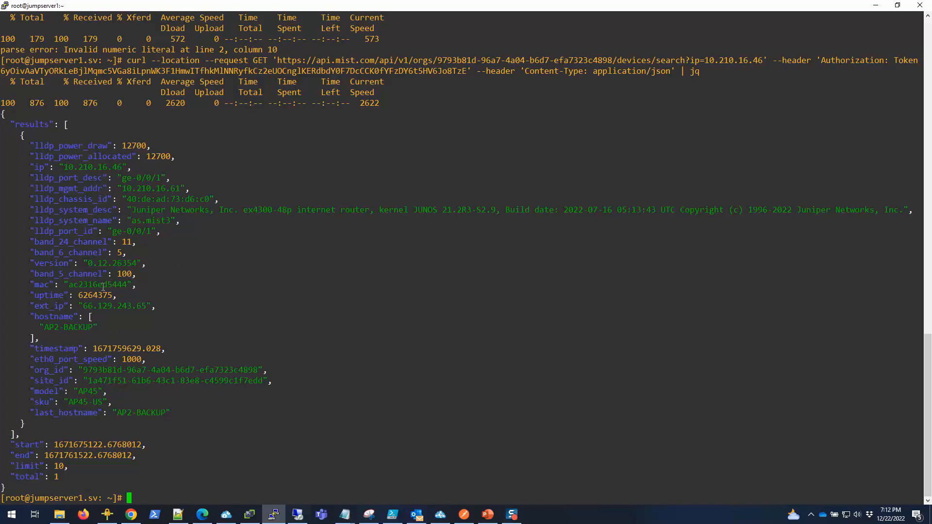
mouse_move(99, 392)
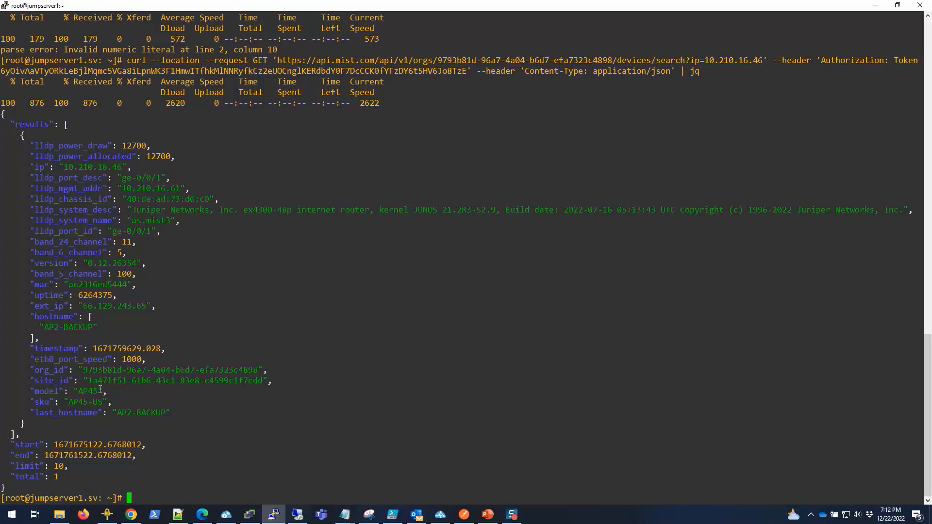
drag(85, 381, 191, 381)
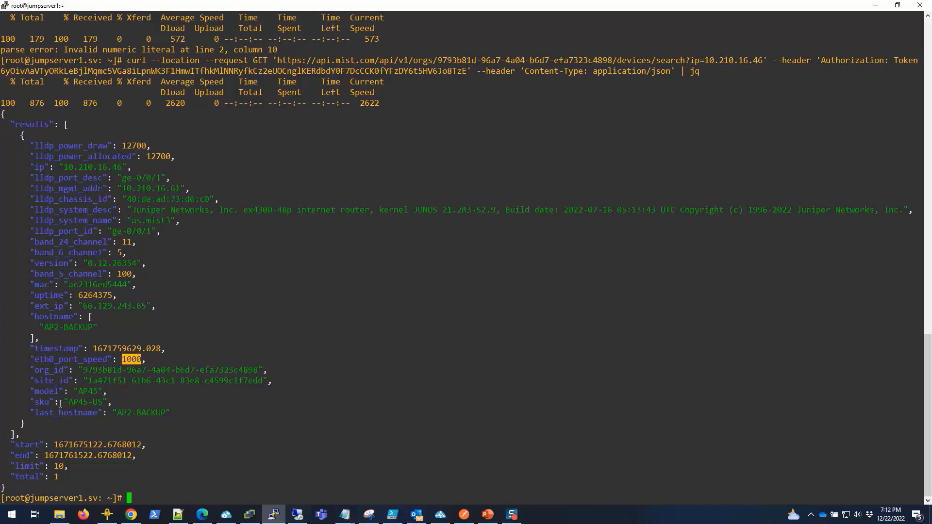
double_click(86, 402)
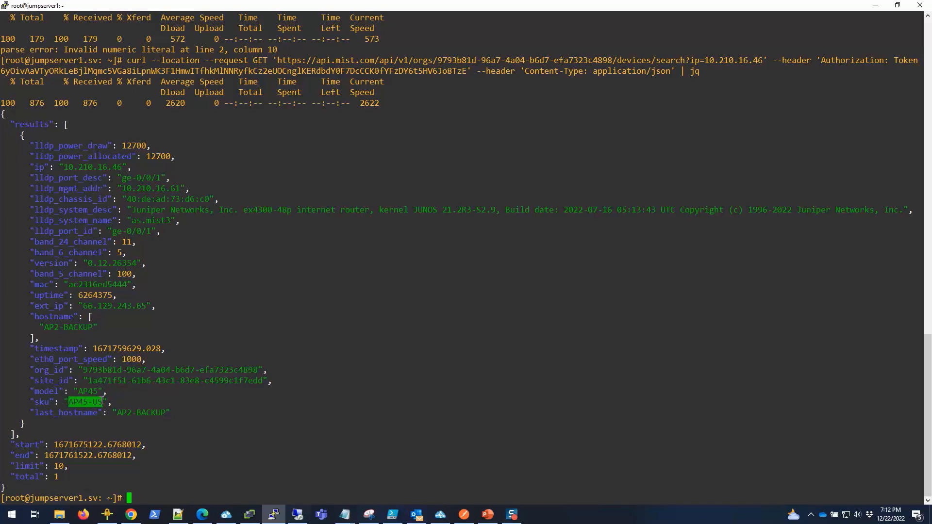
double_click(79, 392)
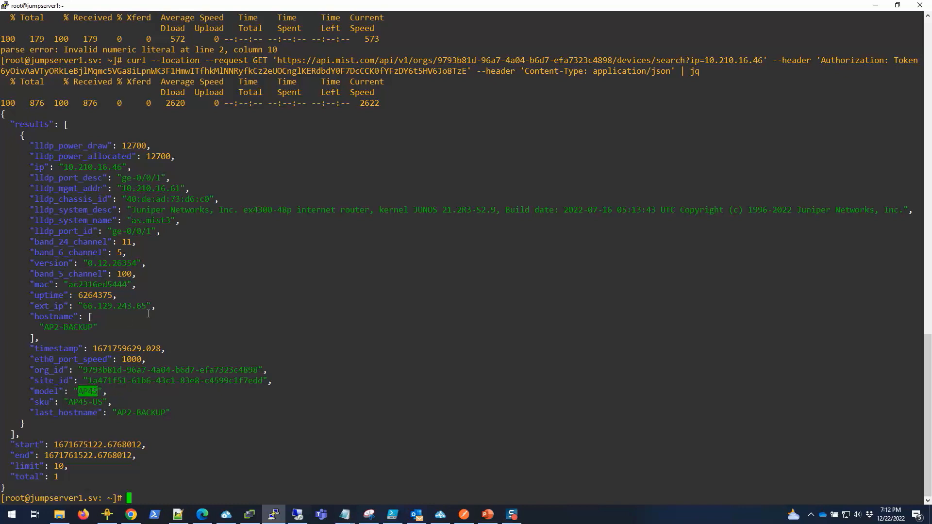
mouse_move(139, 316)
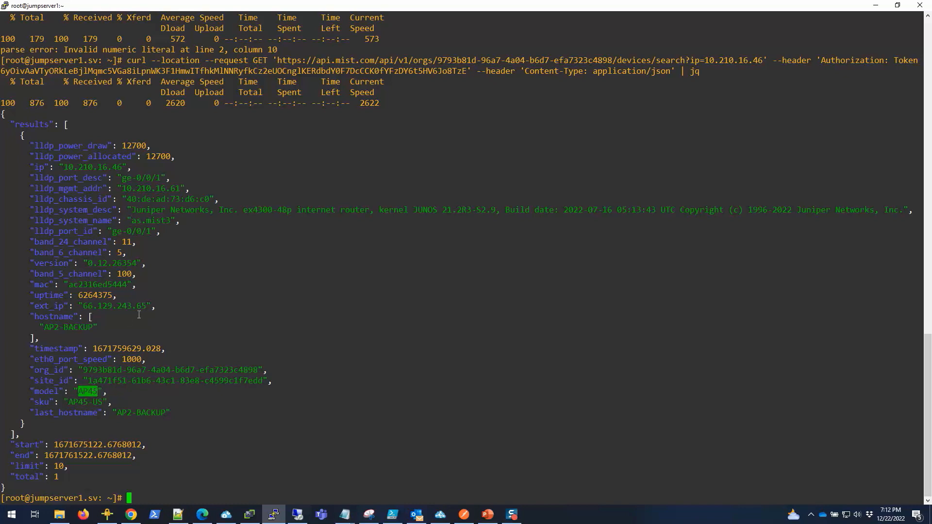
mouse_move(182, 302)
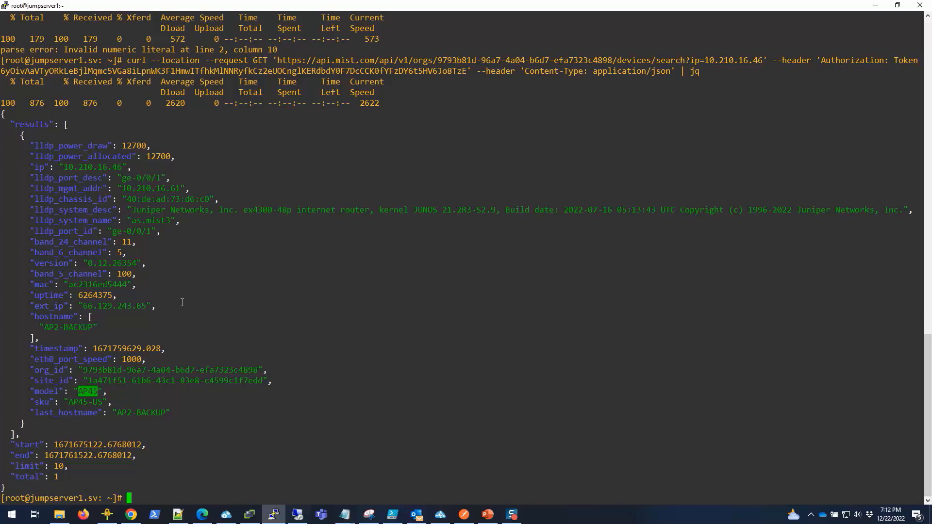
mouse_move(198, 503)
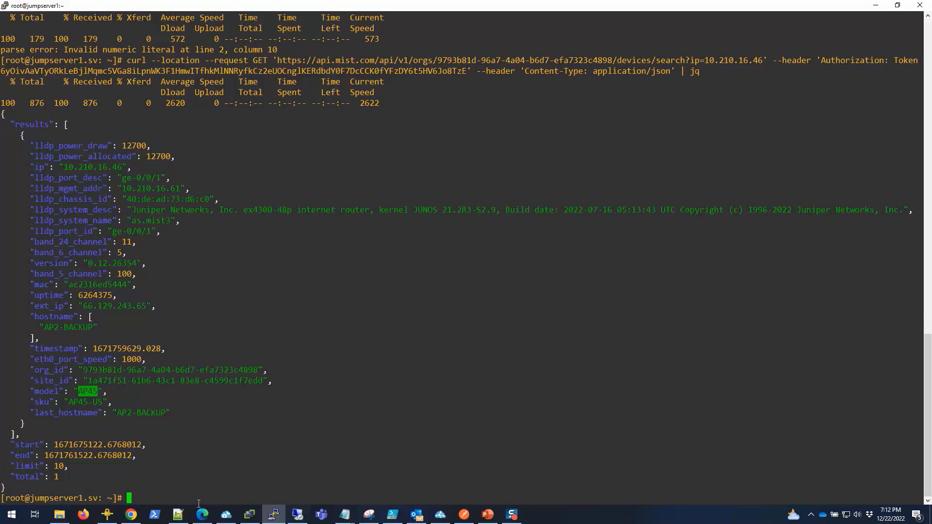
mouse_move(202, 516)
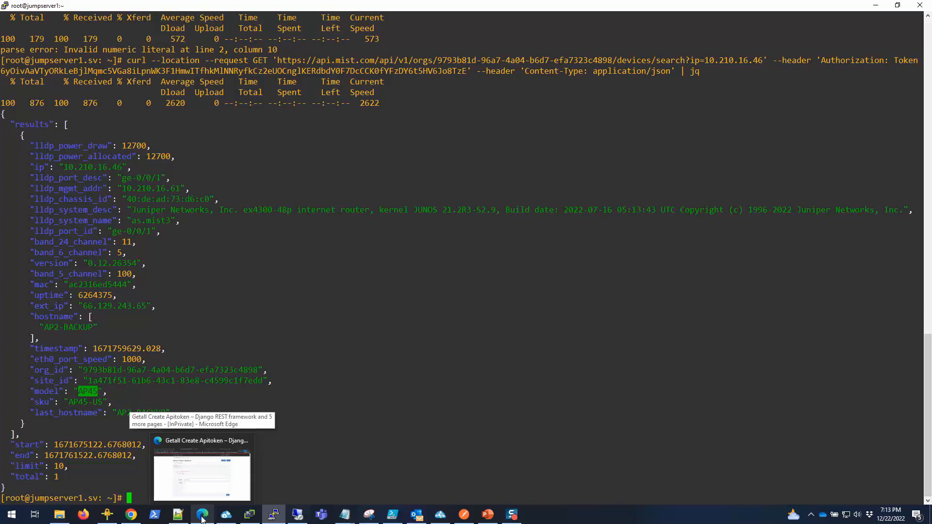
mouse_move(656, 60)
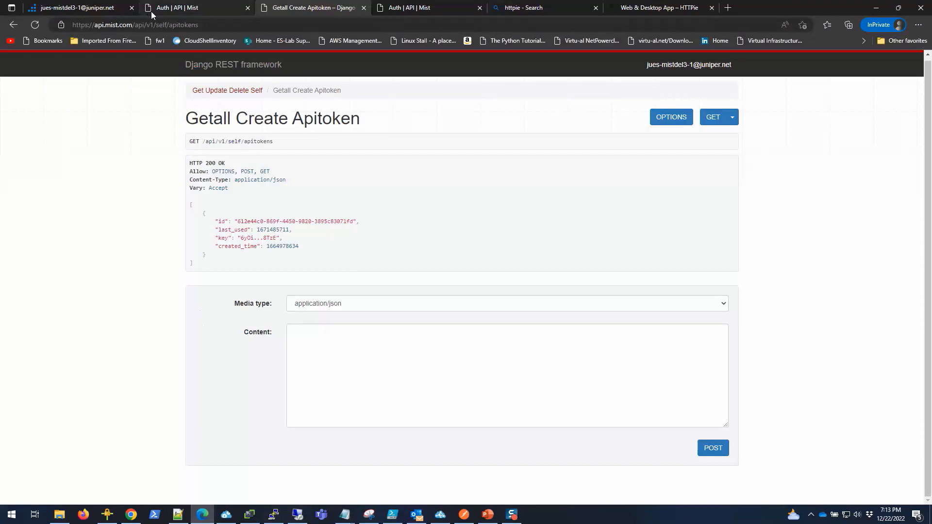
- Go back to the API docs Home and open the Organization Search section
click(427, 8)
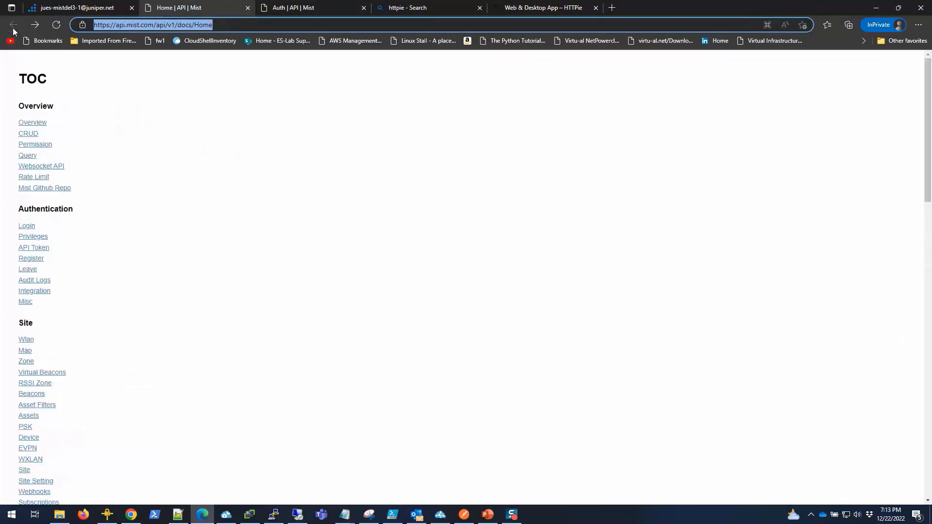
scroll(down, 3)
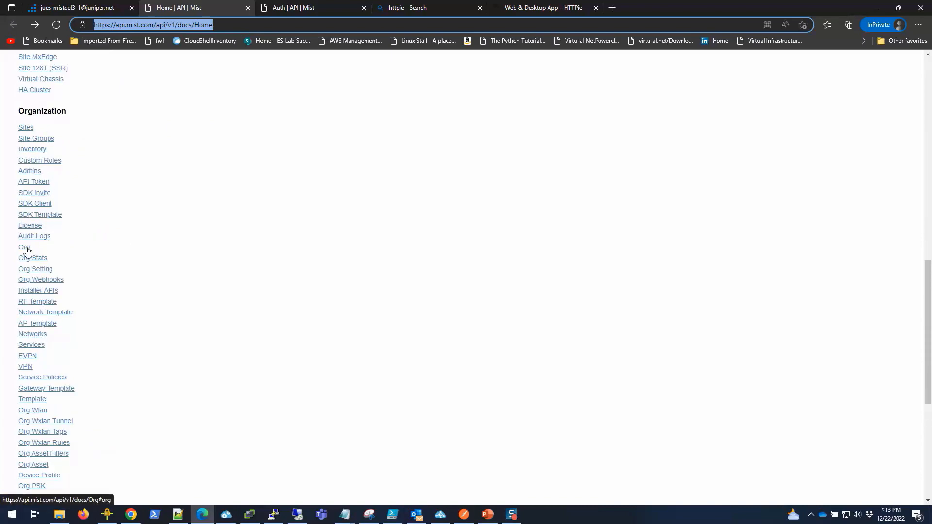
scroll(down, 3)
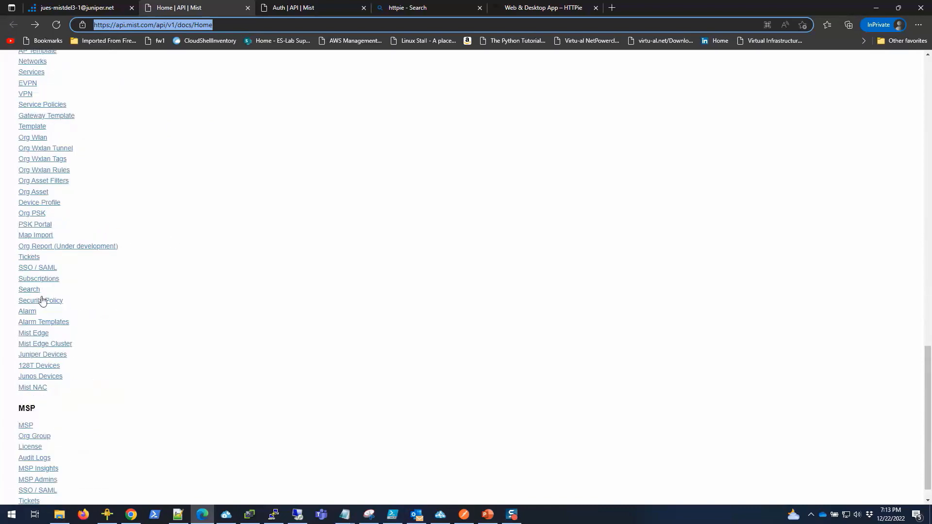
click(29, 289)
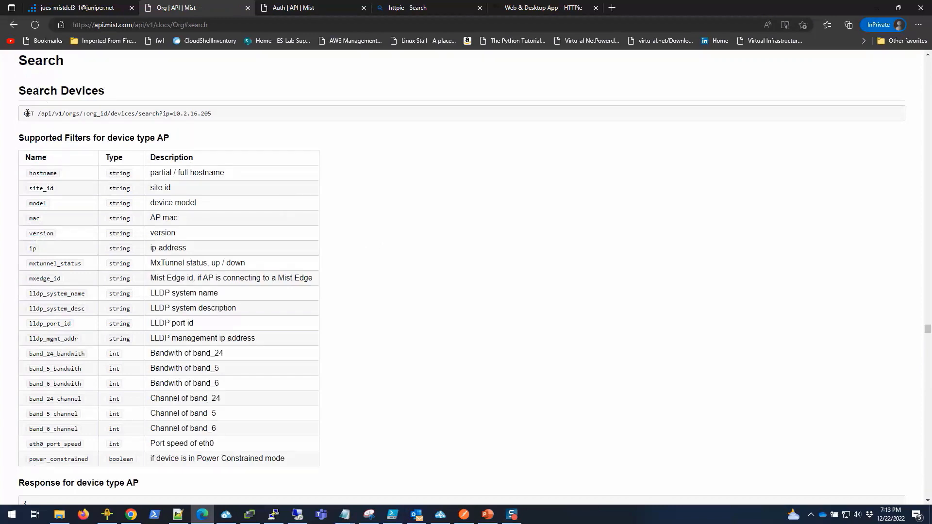
drag(27, 113, 211, 113)
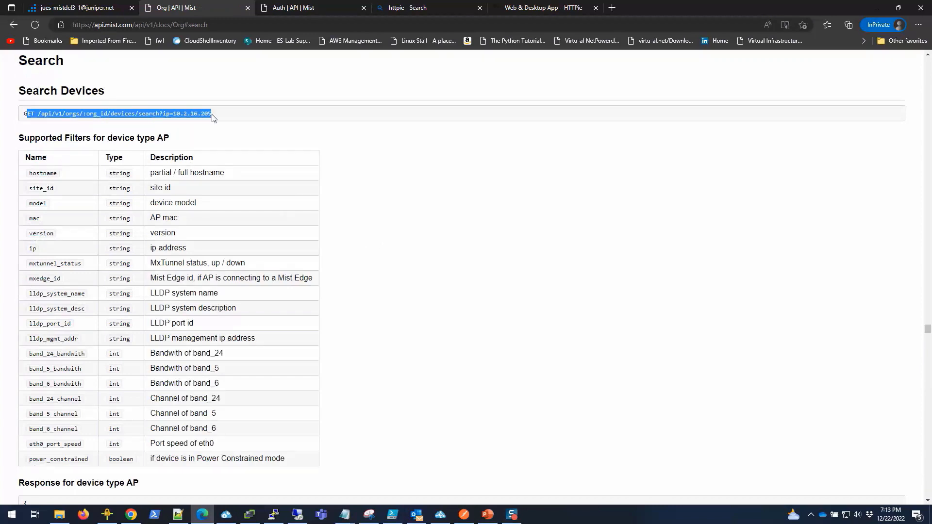
click(55, 214)
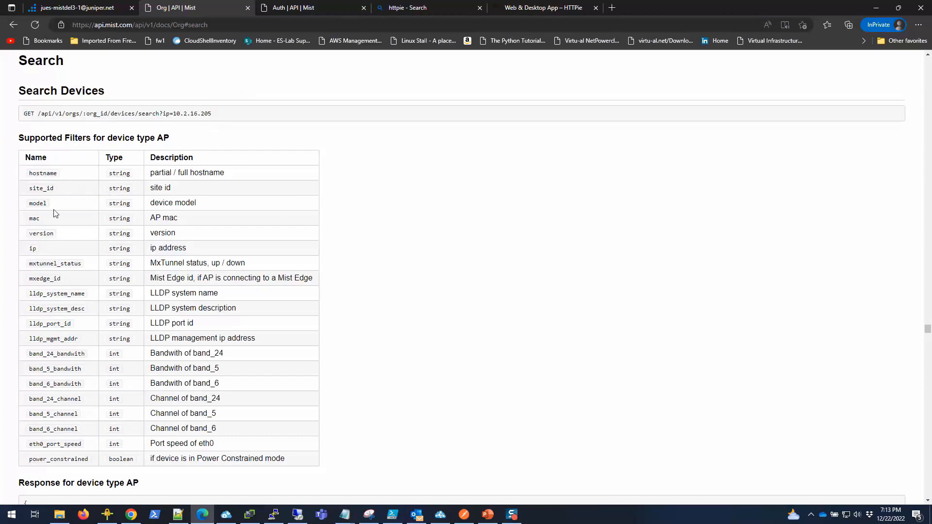
double_click(32, 248)
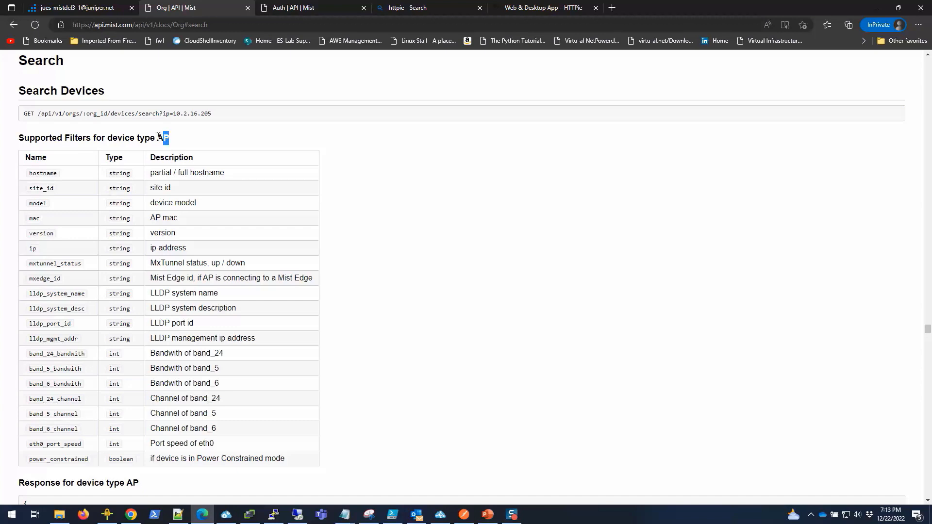
double_click(37, 203)
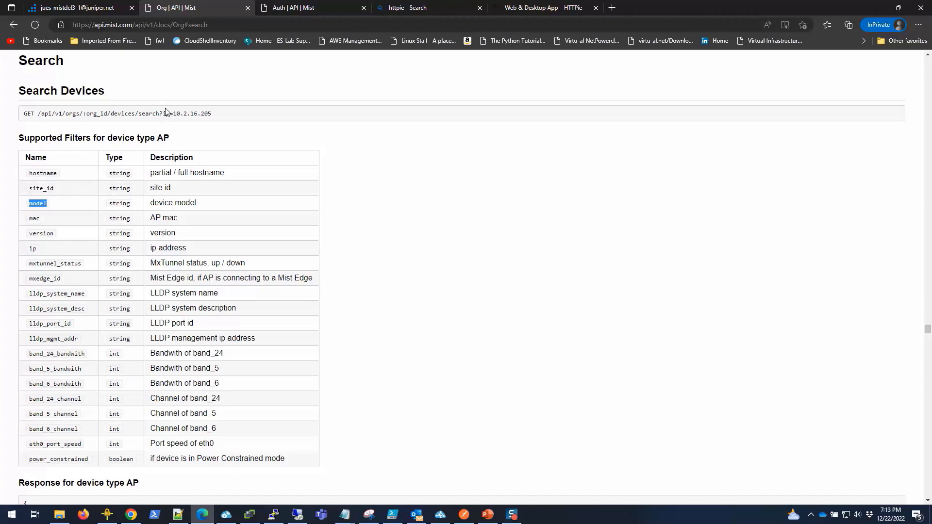
double_click(165, 114)
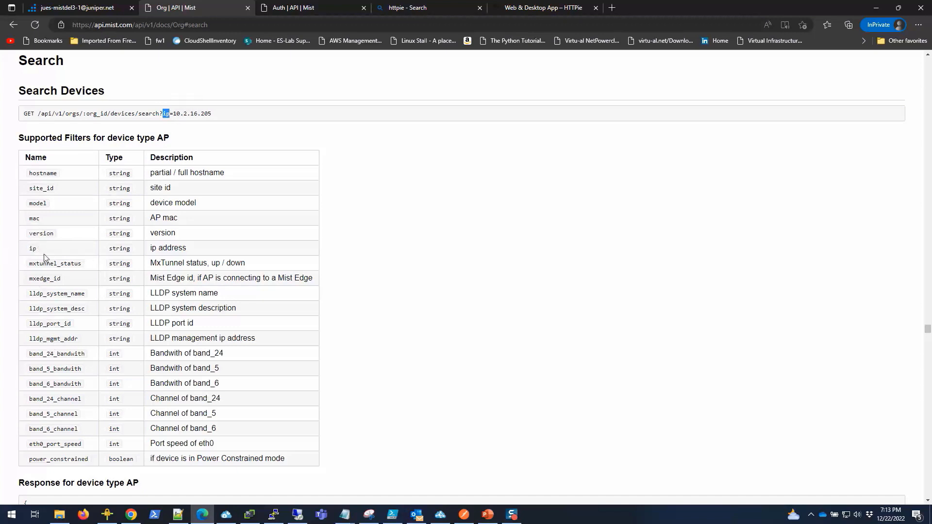
mouse_move(59, 247)
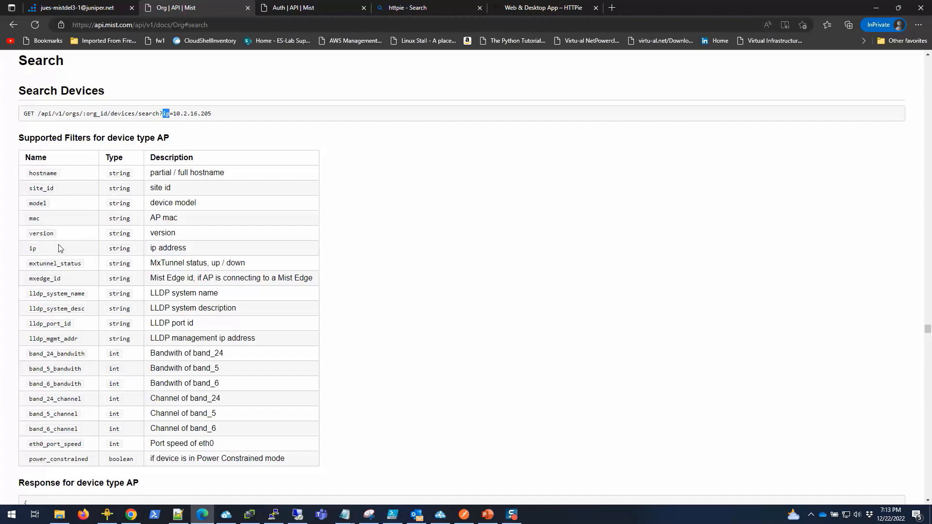
mouse_move(72, 189)
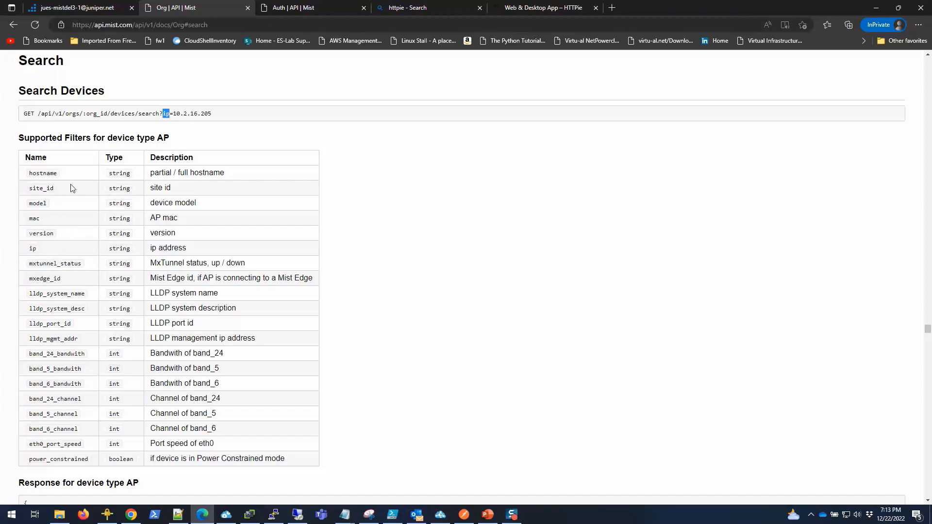
scroll(down, 3)
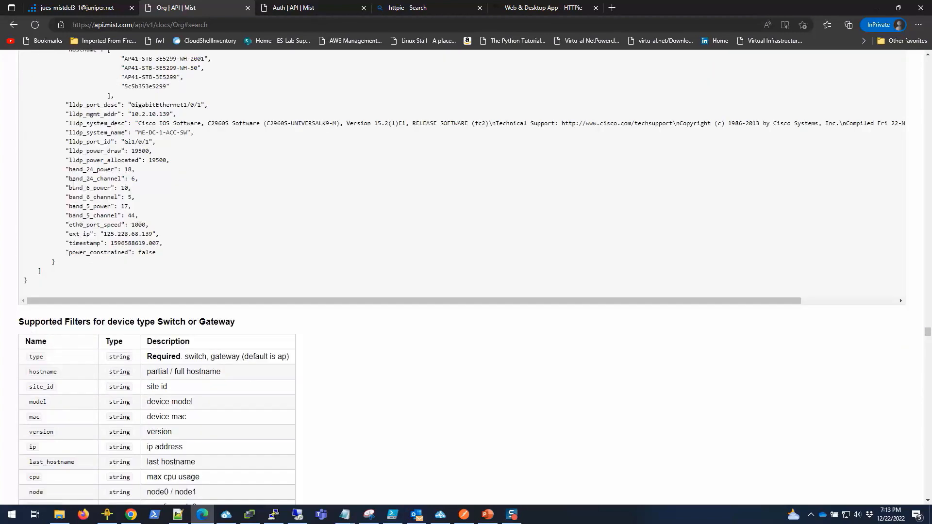
scroll(down, 3)
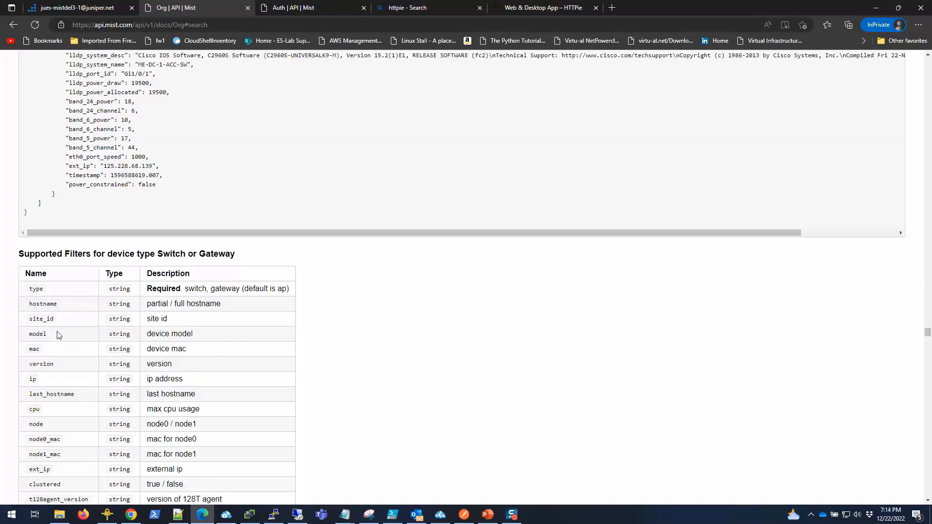
scroll(down, 3)
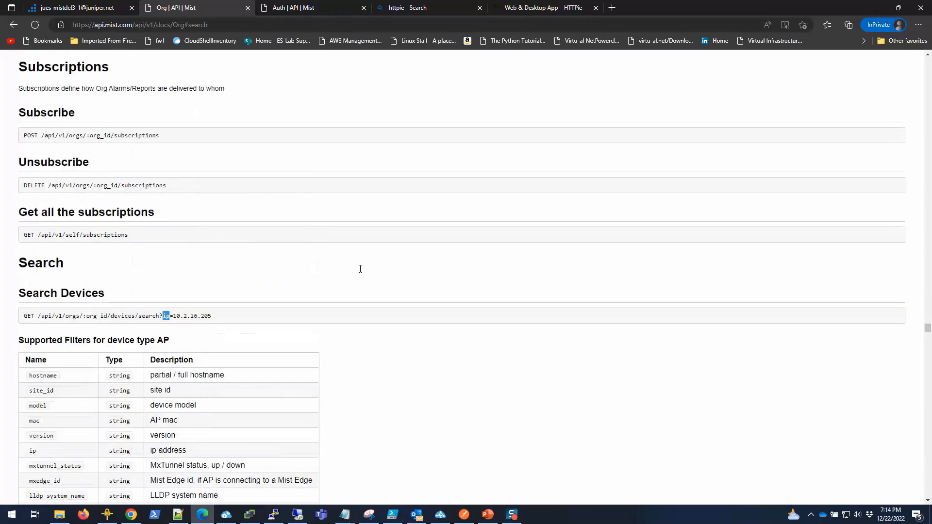
mouse_move(363, 335)
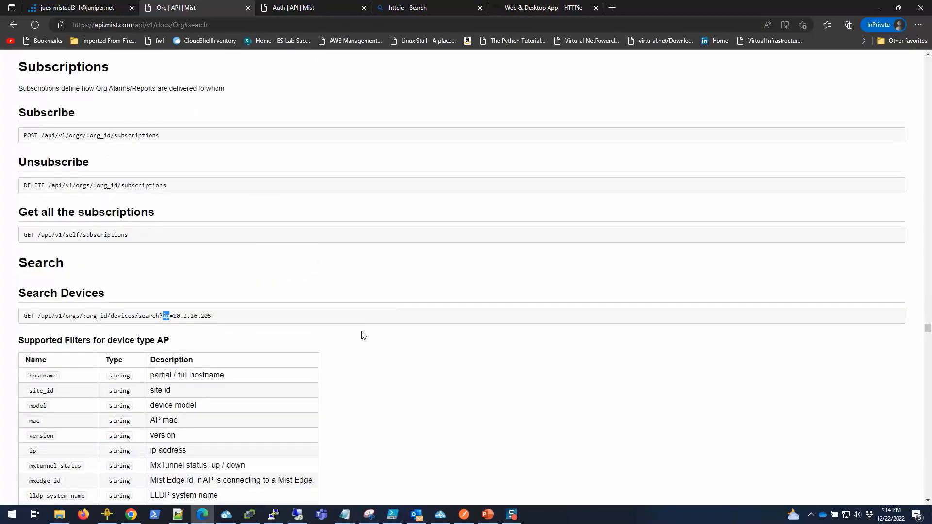
mouse_move(412, 293)
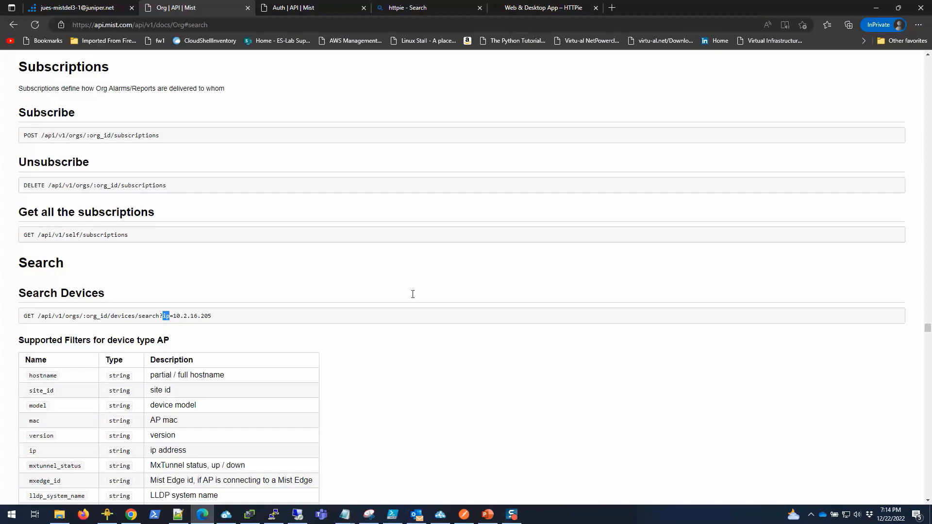